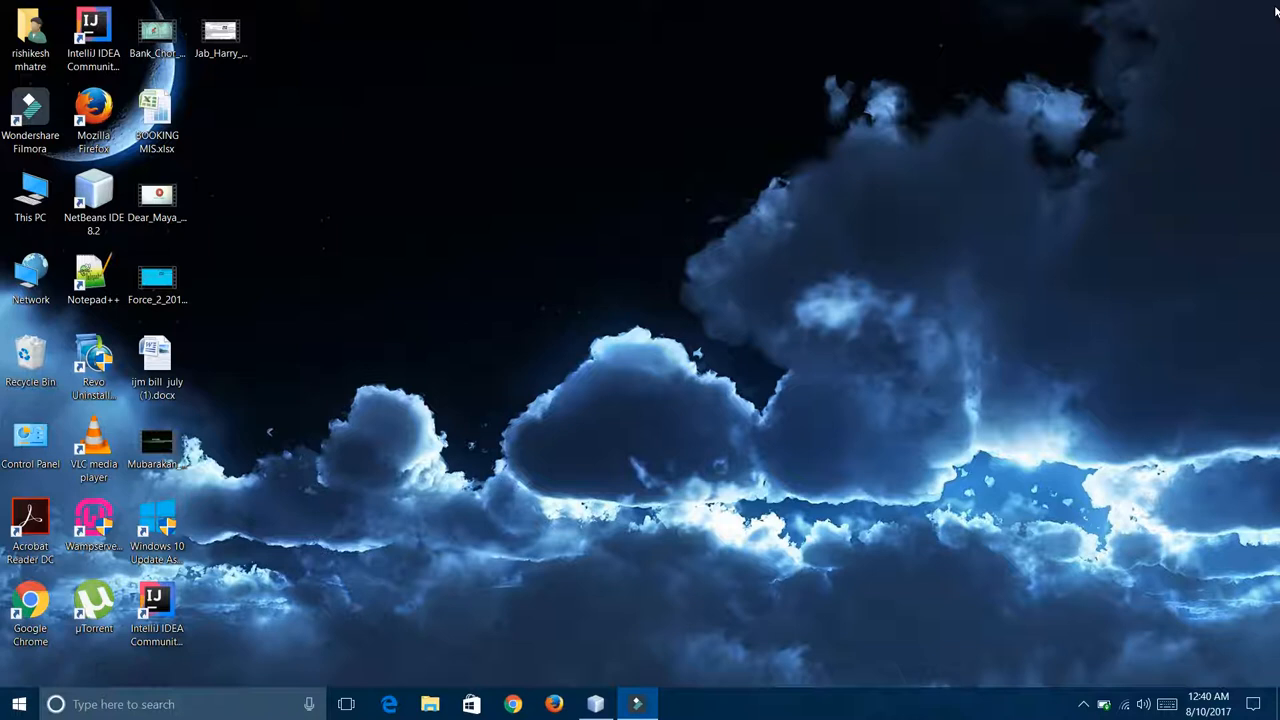
{"action": "mouse_move", "coordinate": [636, 450]}
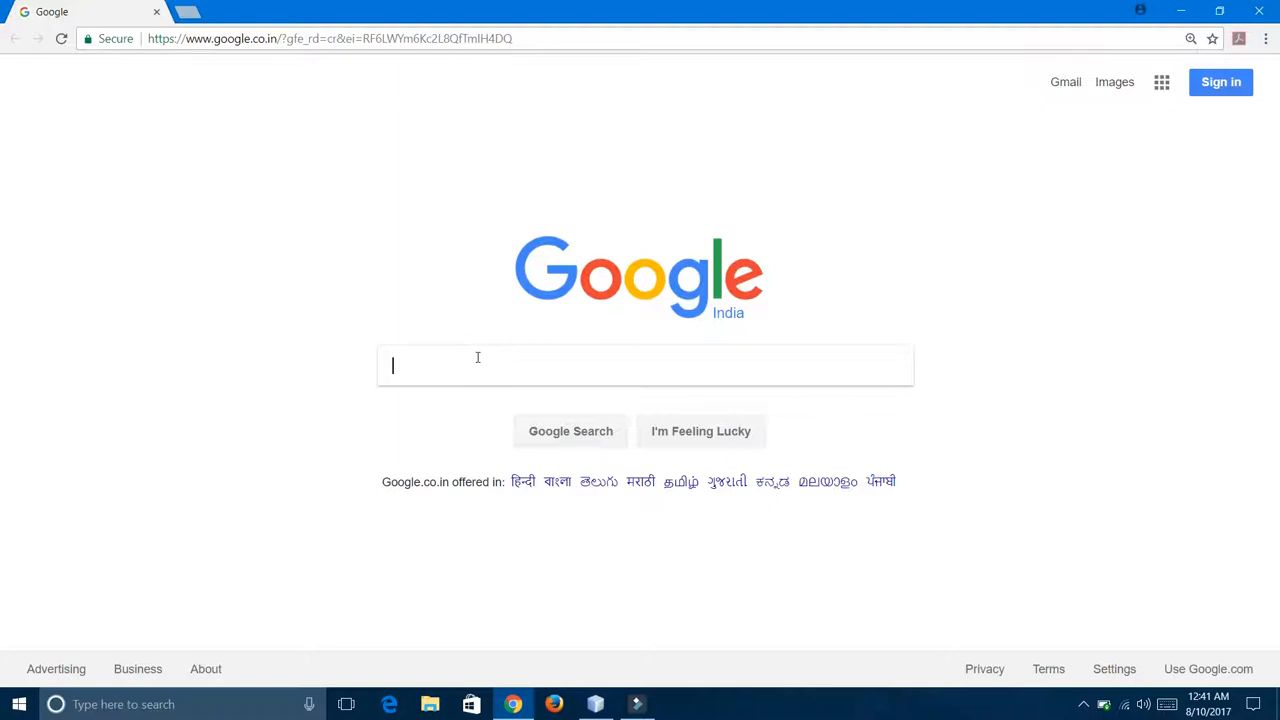
Step: Google 'tess4j' and open the Tess4J – JNA wrapper for Tesseract site
{"action": "type", "text": "tess4j"}
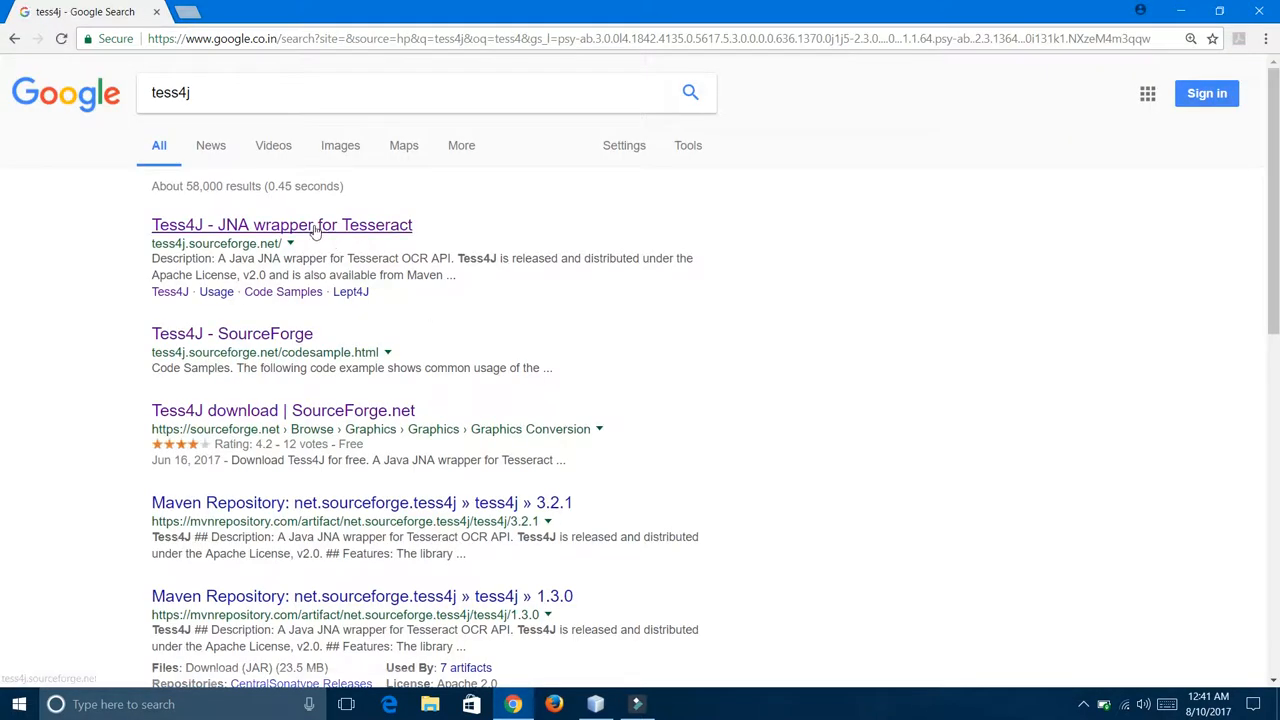
{"action": "left_click", "coordinate": [313, 228]}
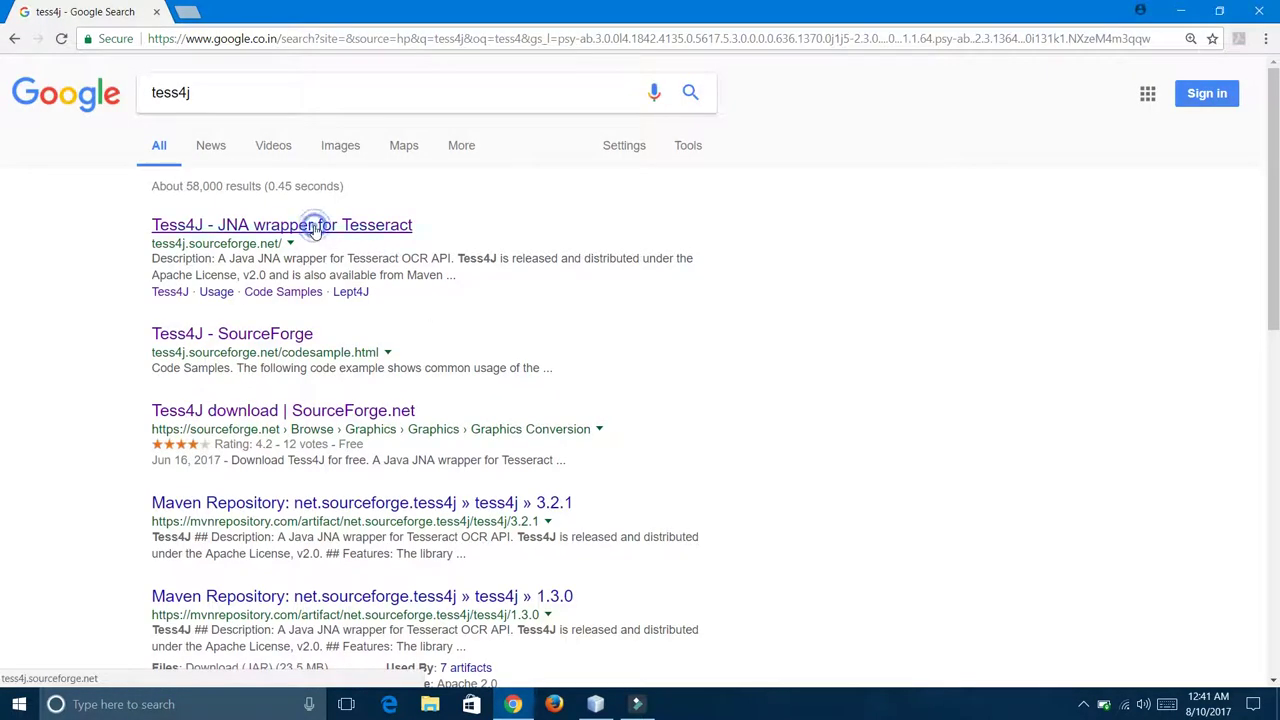
{"action": "left_click", "coordinate": [281, 224]}
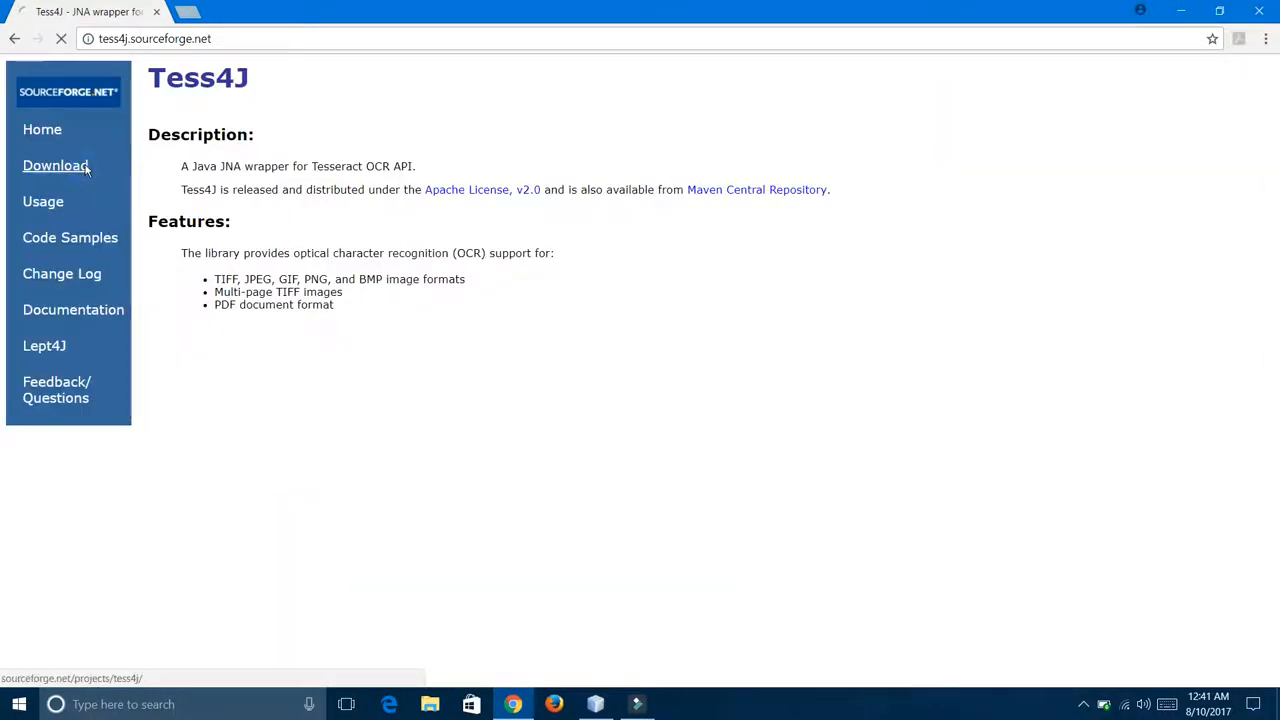
Step: Go to the Tess4J download page and start the 3.4.0 zip download
{"action": "left_click", "coordinate": [55, 165]}
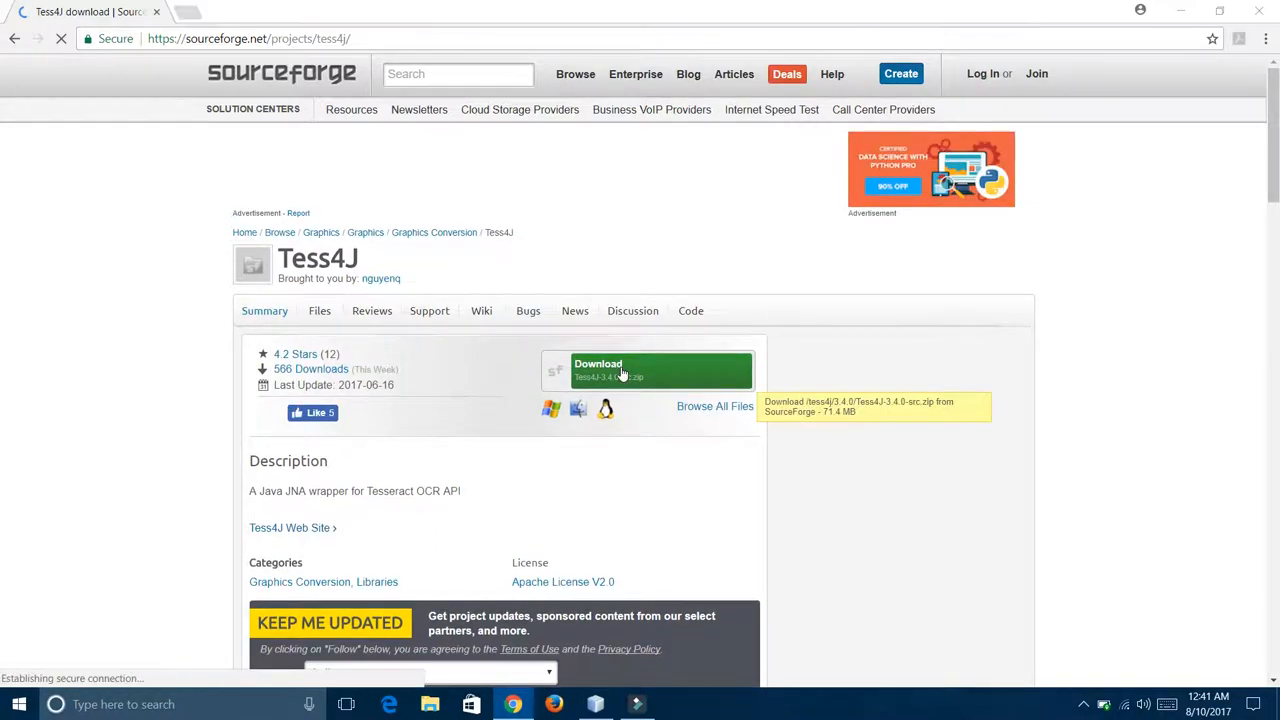
{"action": "left_click", "coordinate": [17, 704]}
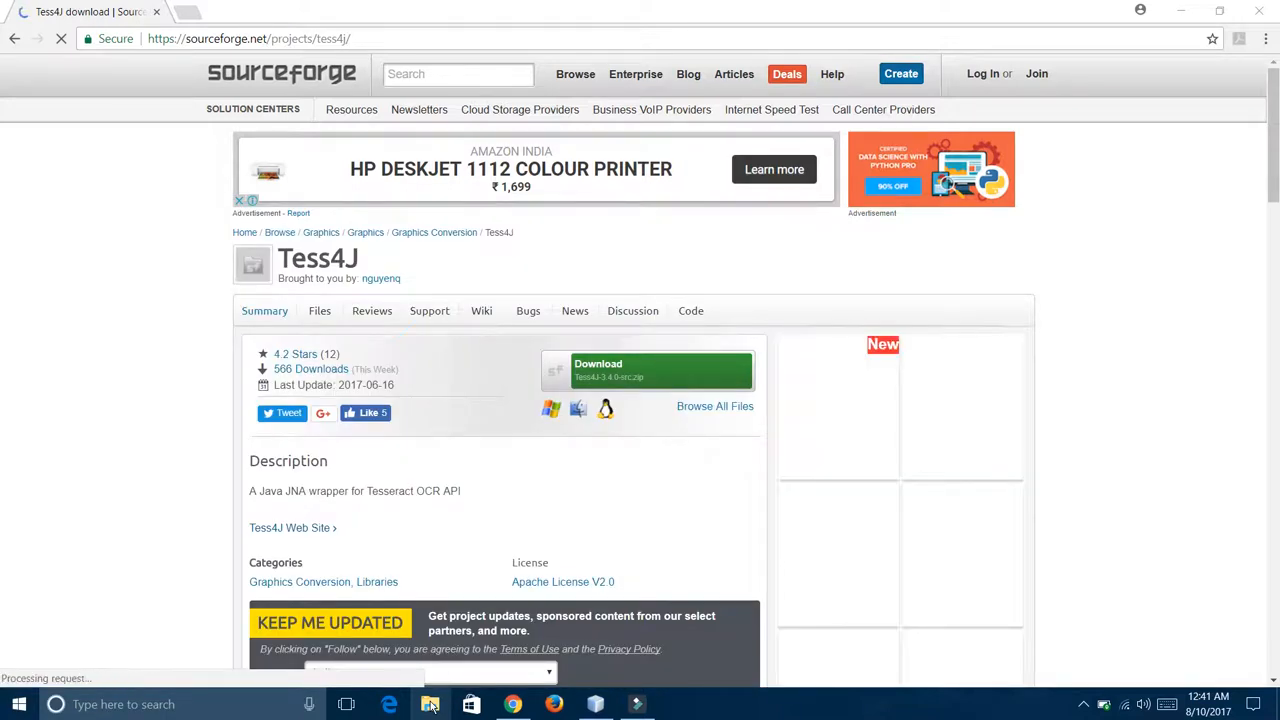
Step: Select Tess4J-3.4.0-src.zip in Downloads and set the Desktop as extraction destination
{"action": "left_click", "coordinate": [430, 704]}
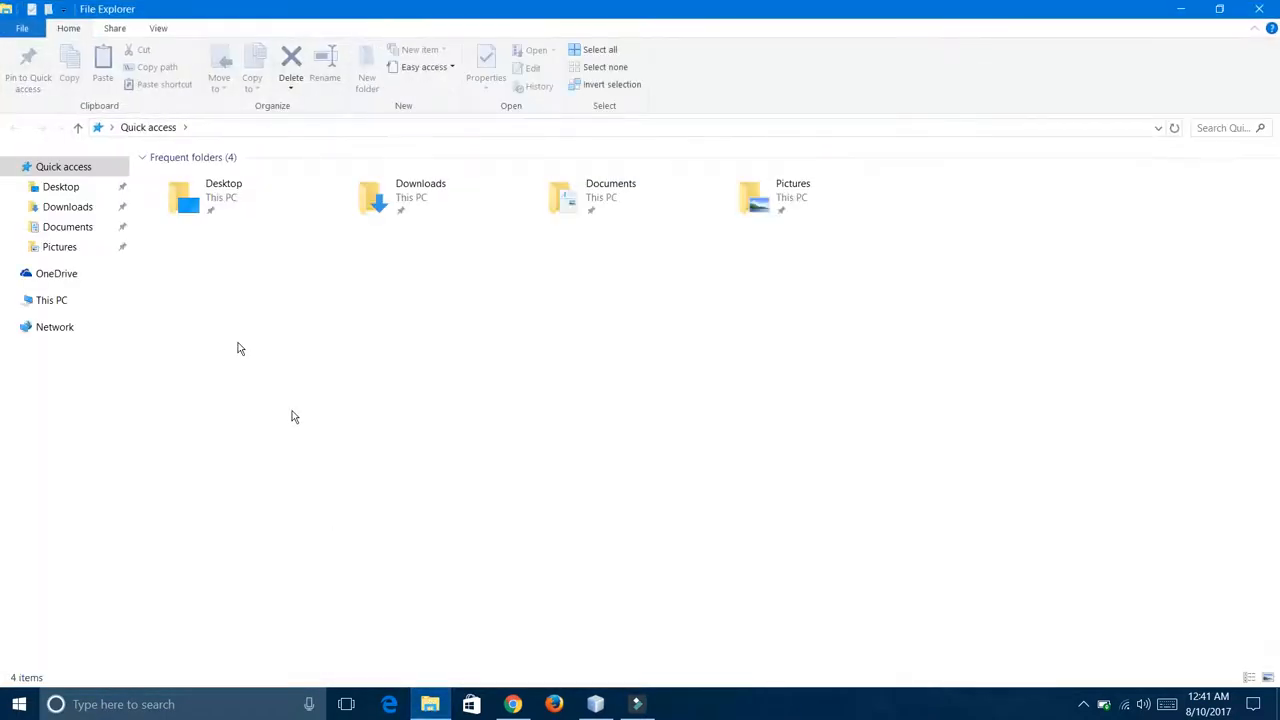
{"action": "left_click", "coordinate": [68, 206]}
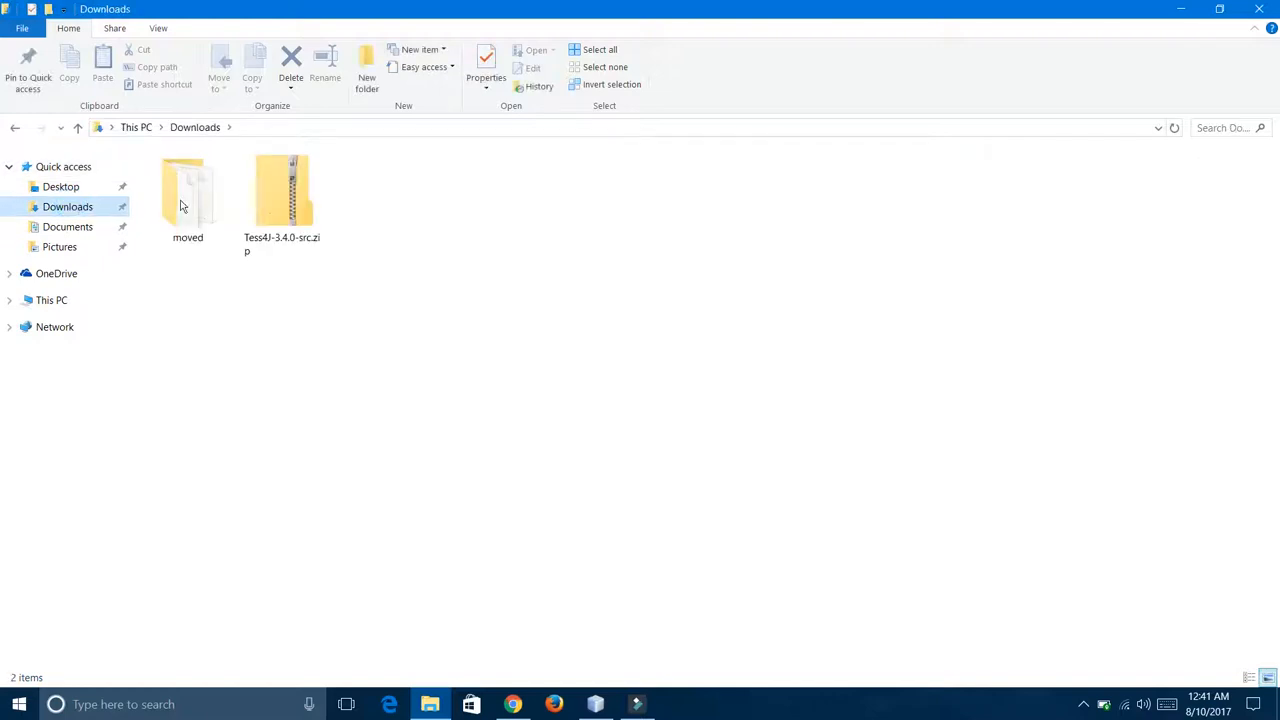
{"action": "left_click", "coordinate": [282, 190]}
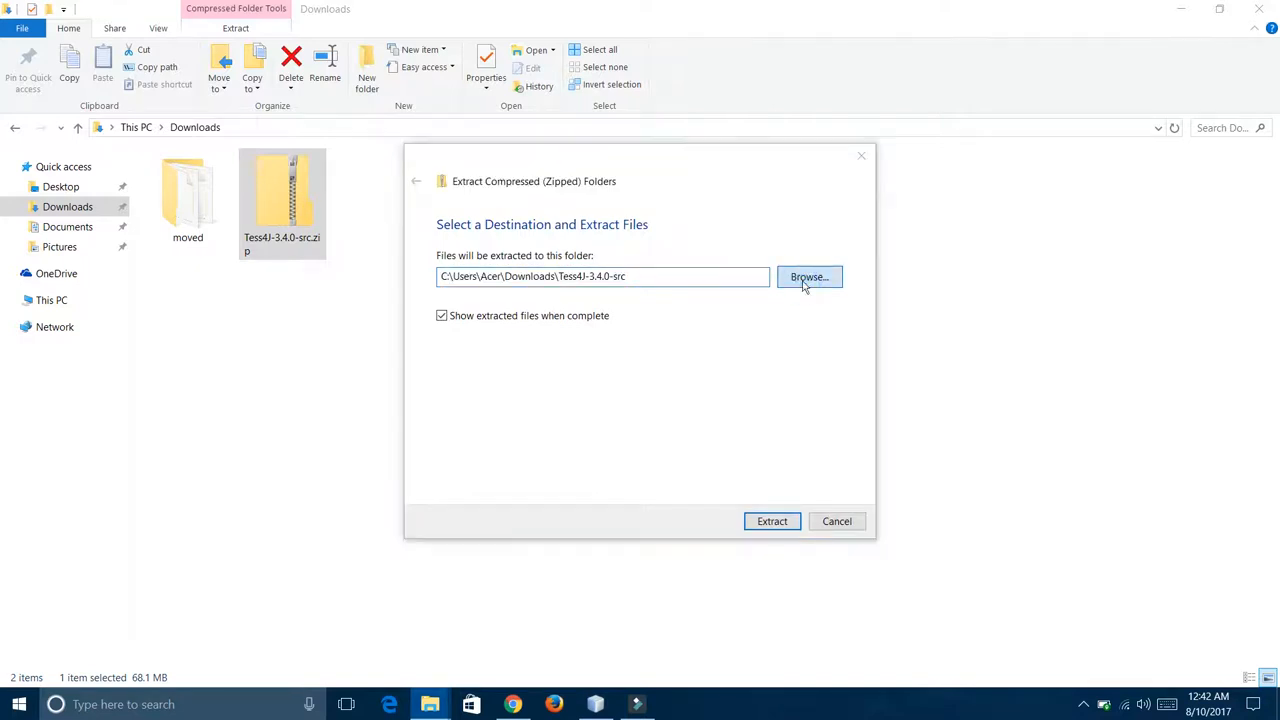
{"action": "left_click", "coordinate": [808, 277]}
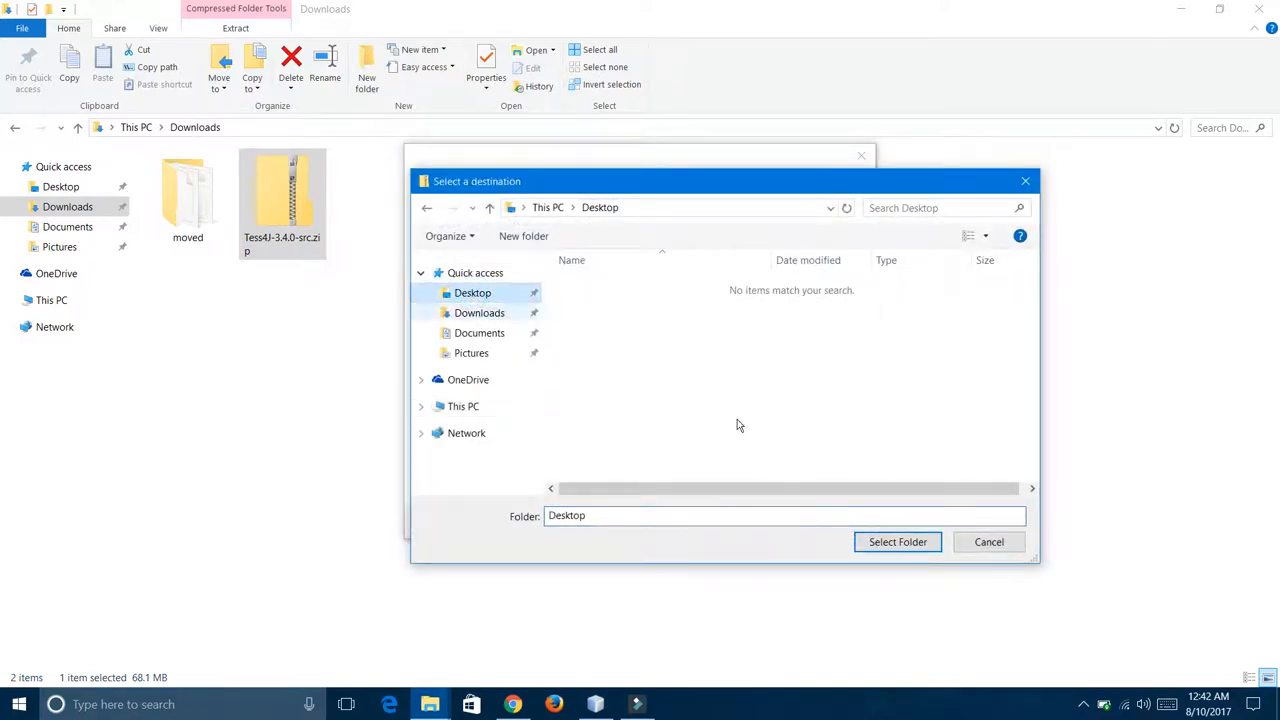
{"action": "left_click", "coordinate": [897, 542]}
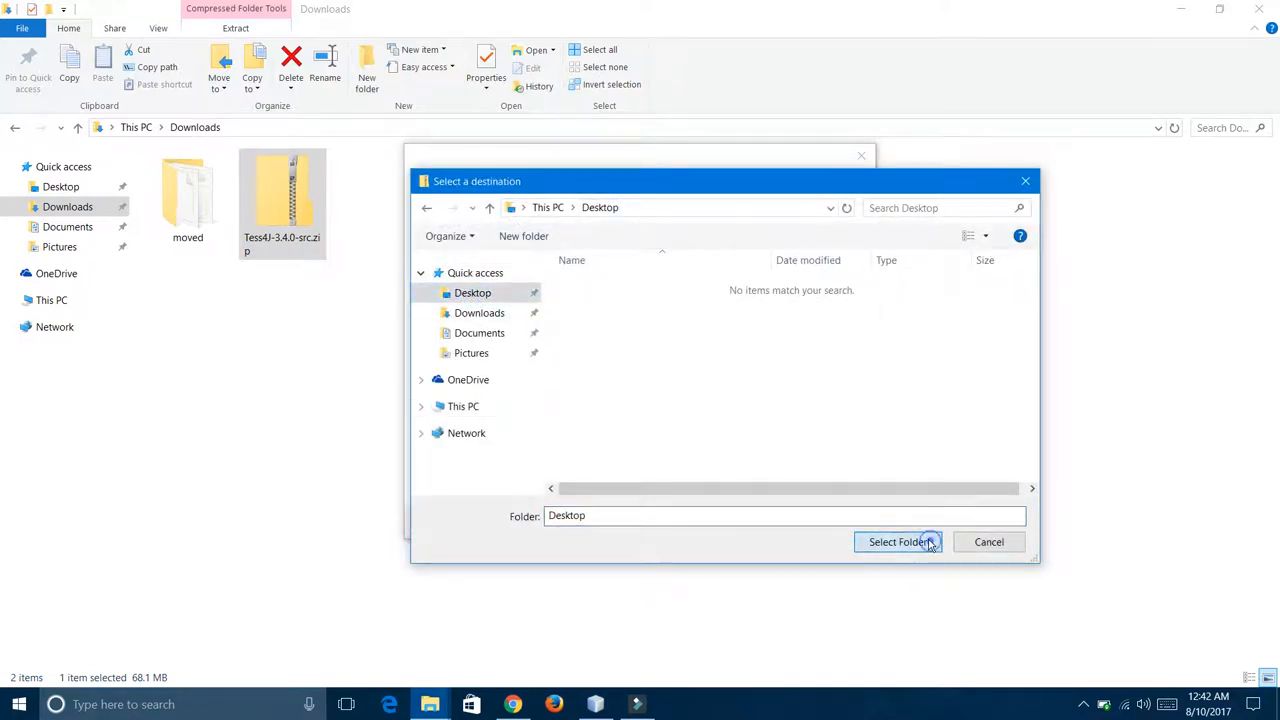
{"action": "left_click", "coordinate": [898, 542]}
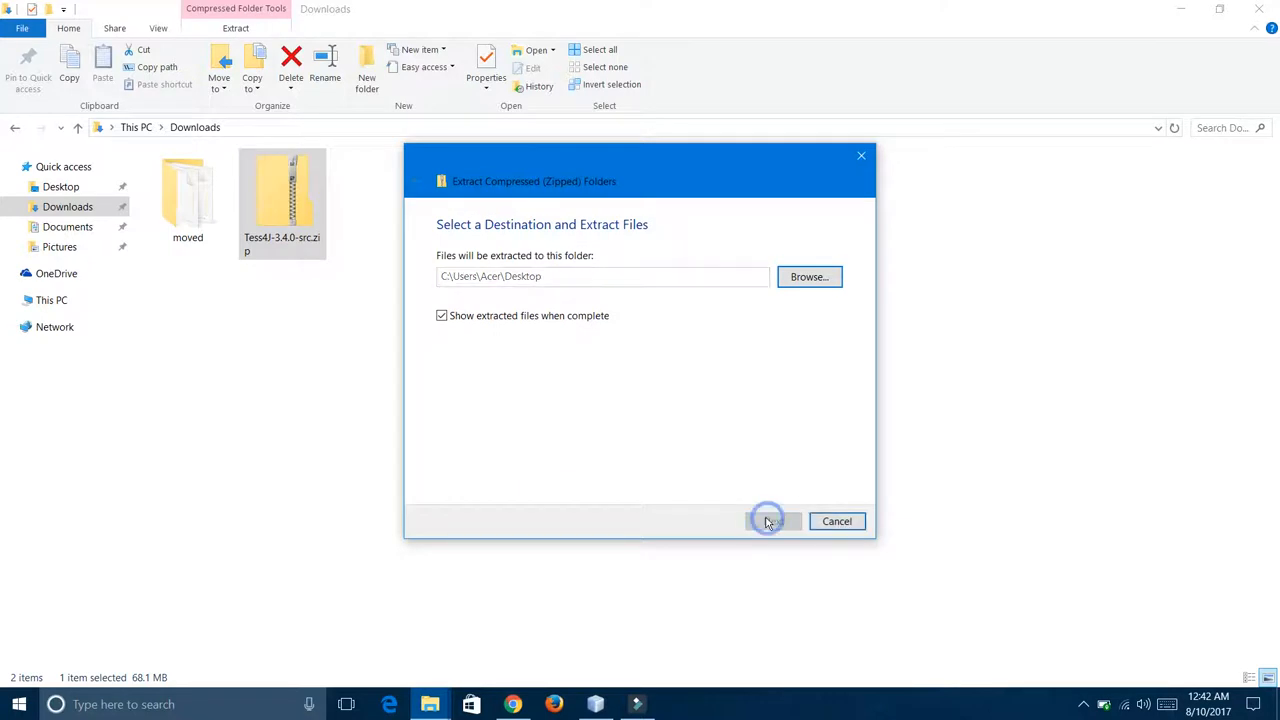
Step: Start extracting the Tess4J zip to the Desktop and collapse the progress details
{"action": "left_click", "coordinate": [772, 521]}
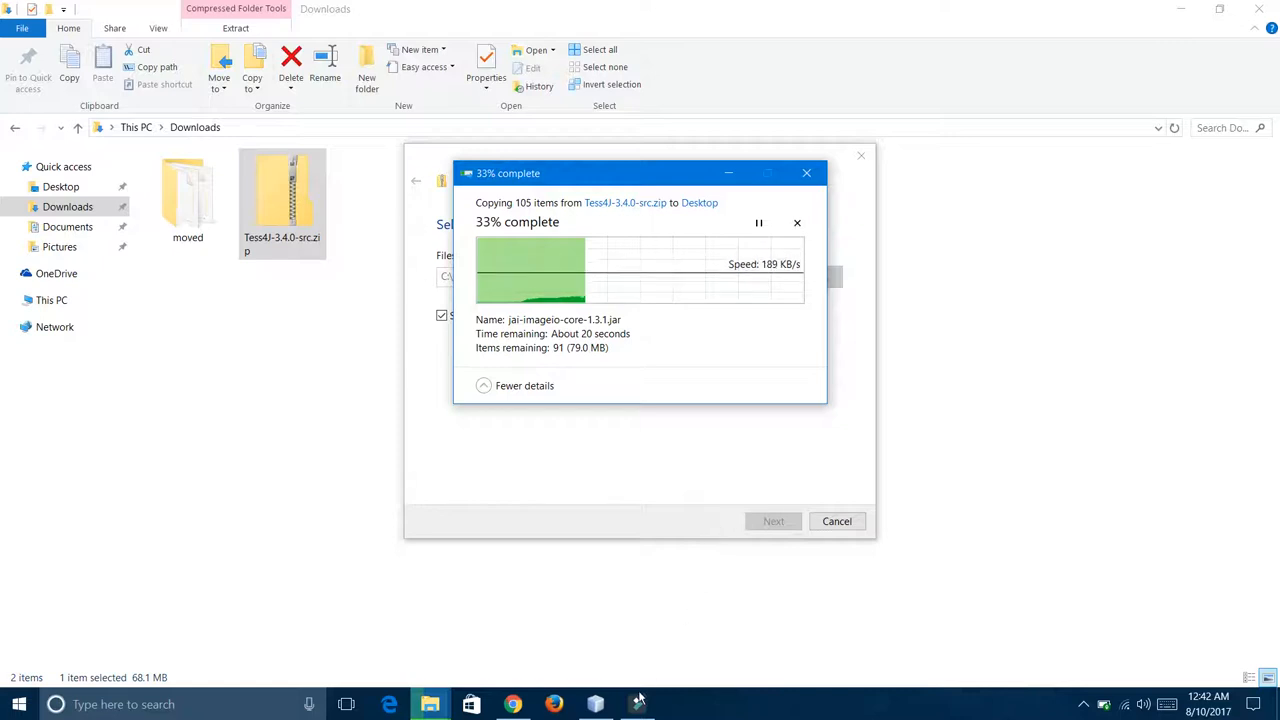
{"action": "mouse_move", "coordinate": [813, 605]}
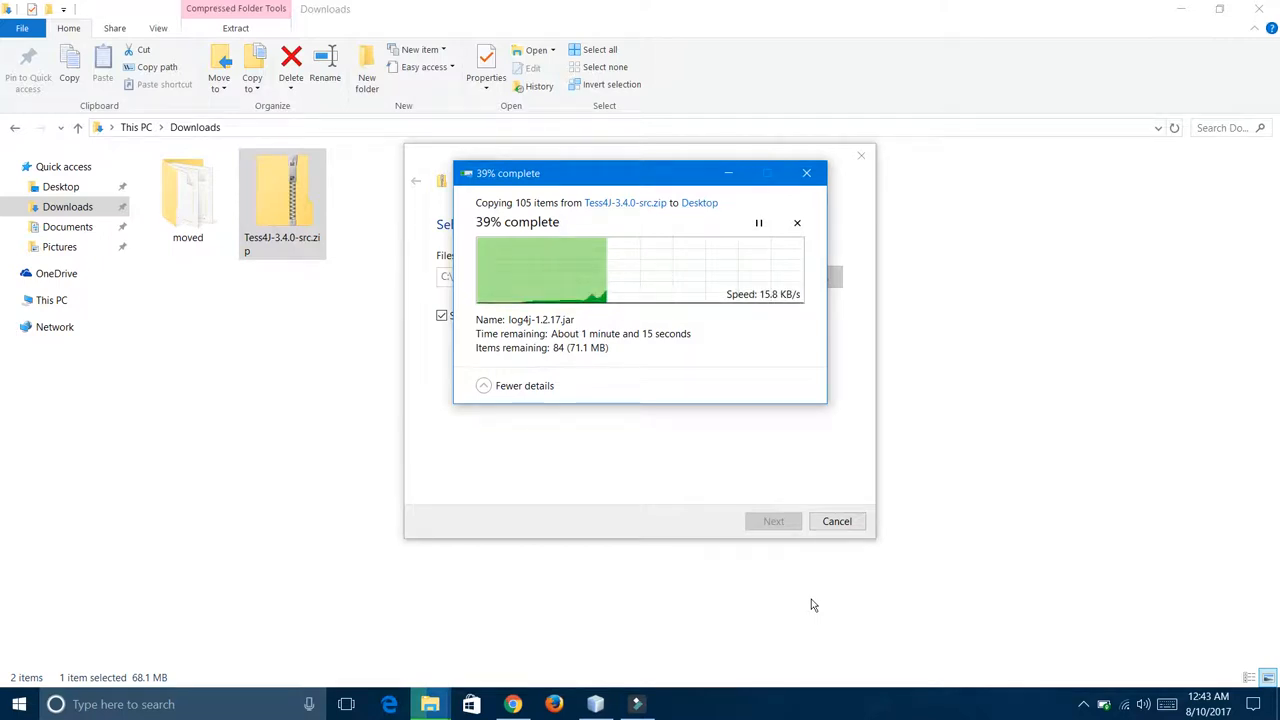
{"action": "mouse_move", "coordinate": [758, 545]}
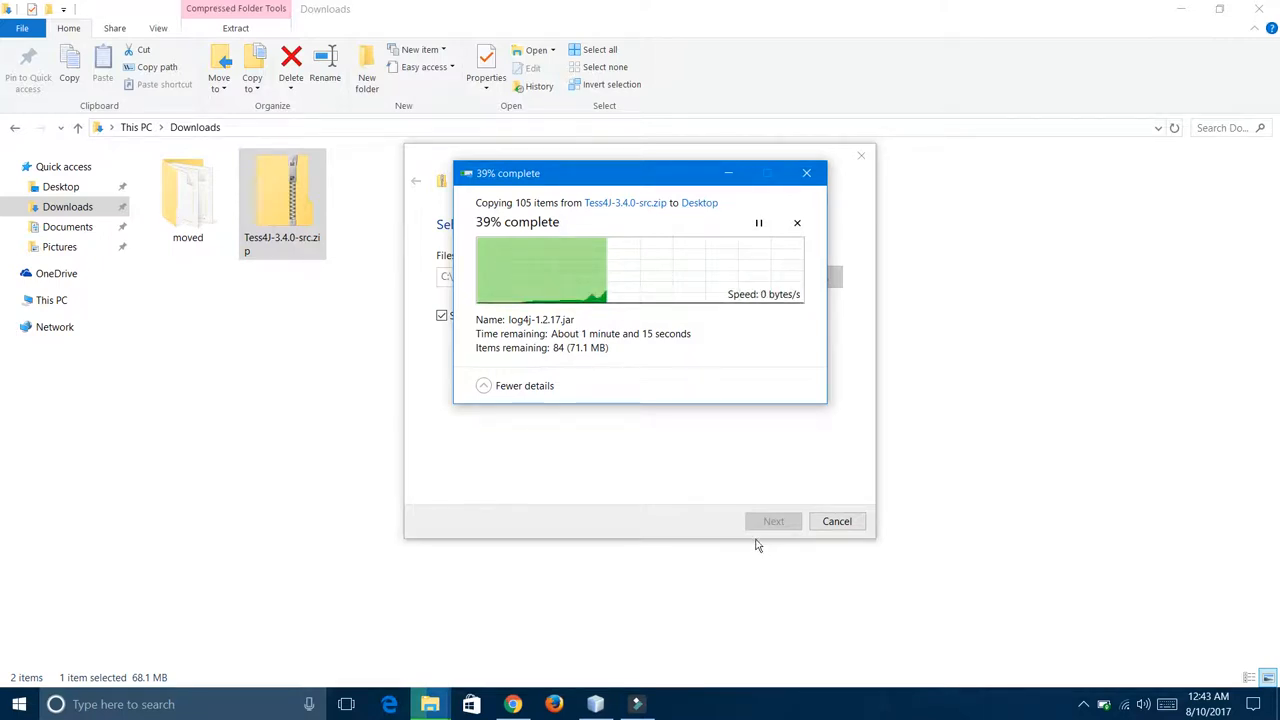
{"action": "mouse_move", "coordinate": [700, 460]}
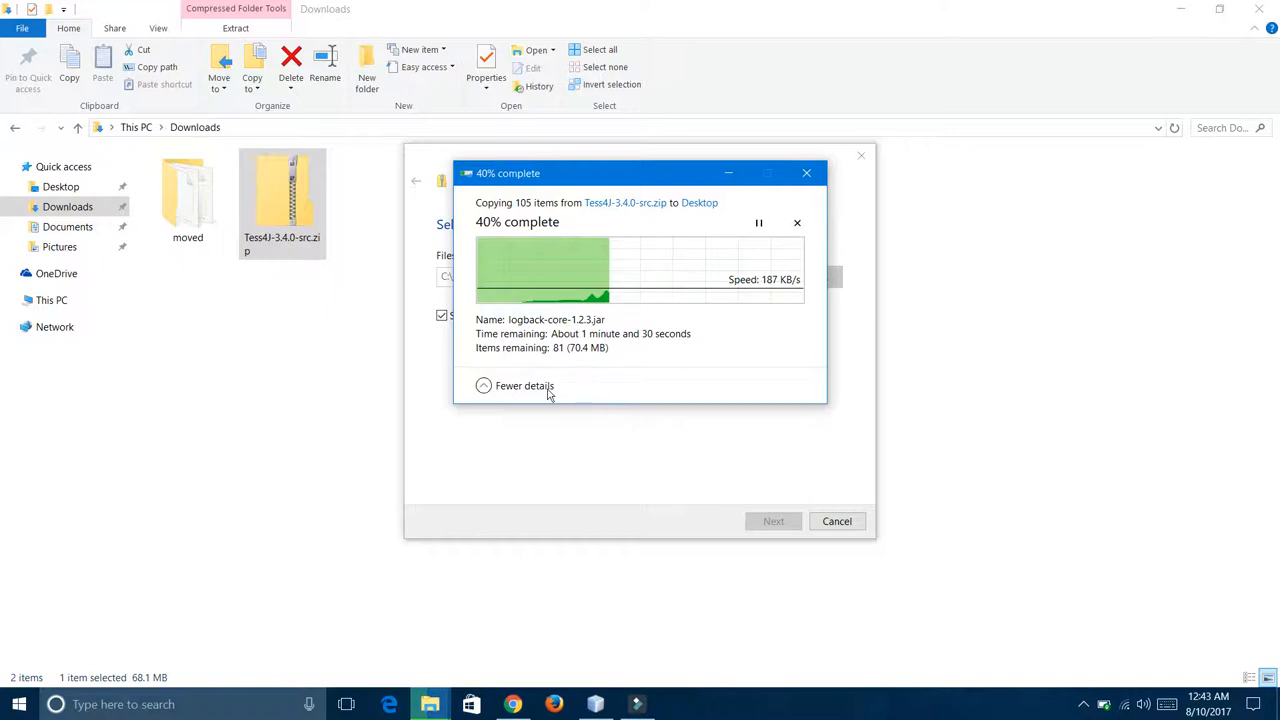
{"action": "left_click", "coordinate": [522, 386]}
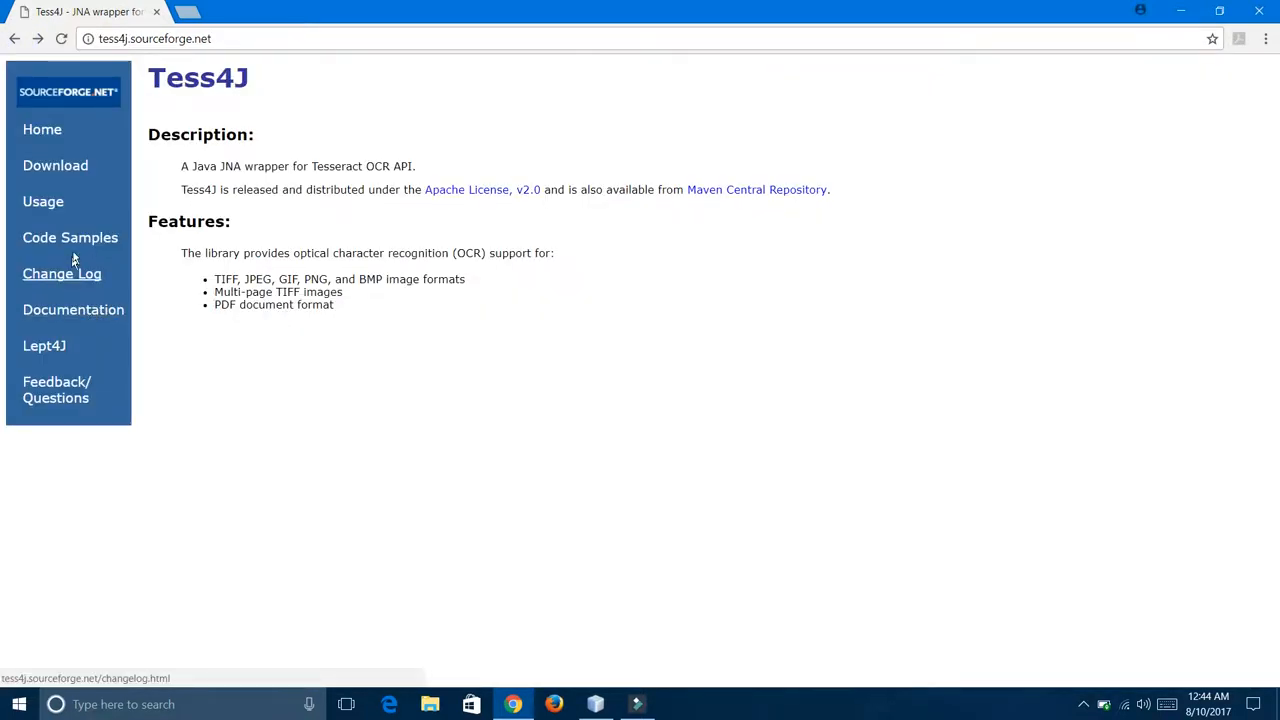
Step: Open the Tess4J Code Samples page, then reveal the desktop's new Tess4J folder
{"action": "left_click", "coordinate": [70, 237]}
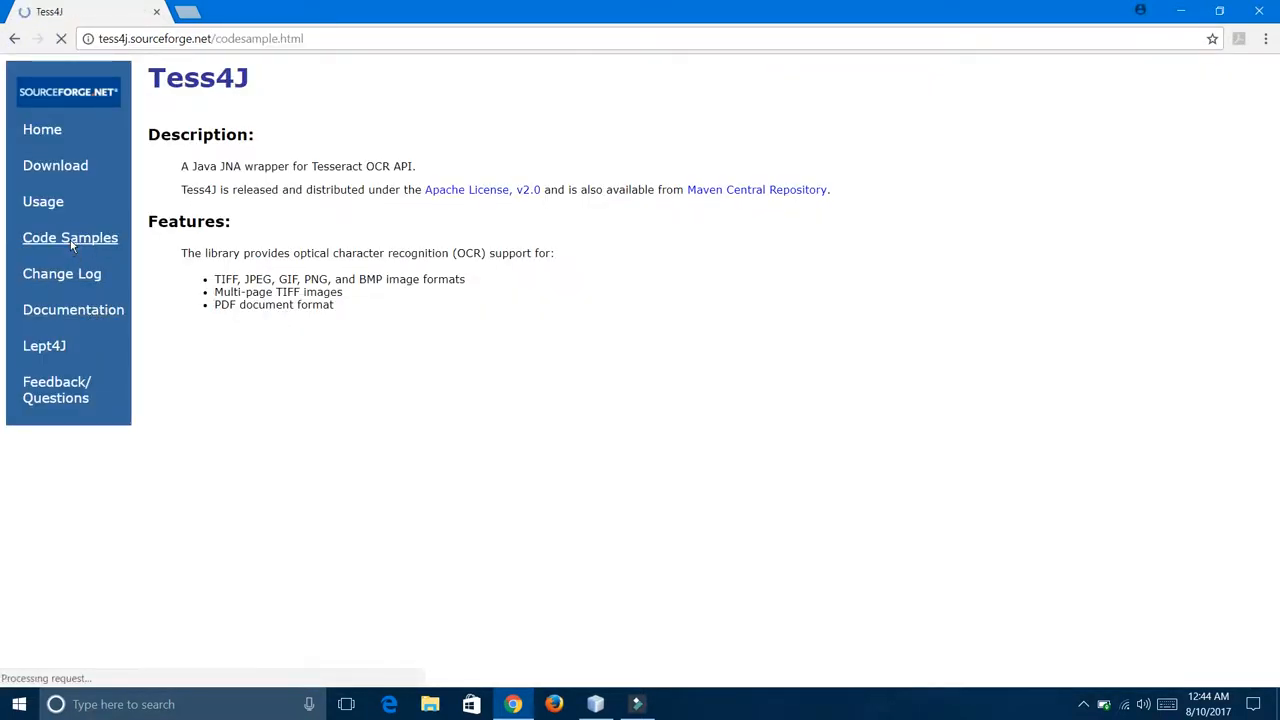
{"action": "left_click", "coordinate": [70, 238]}
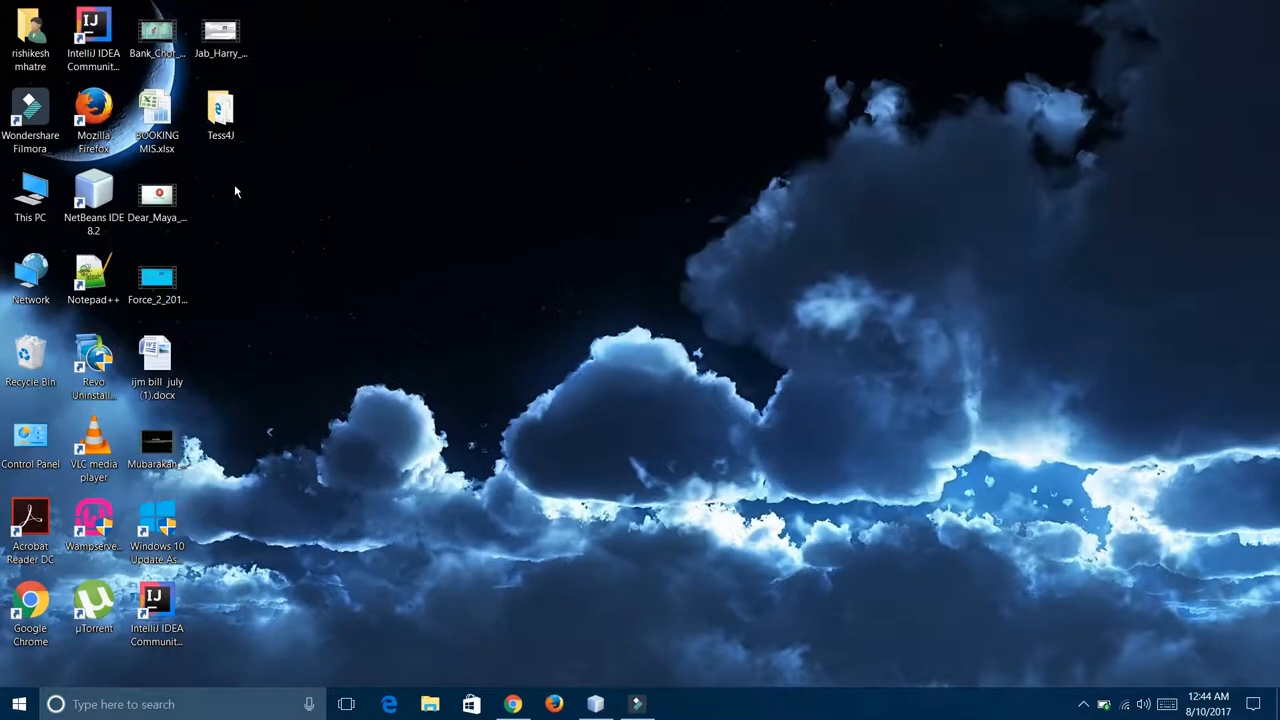
Step: Bring NetBeans to the front and show its File menu
{"action": "left_click", "coordinate": [220, 113]}
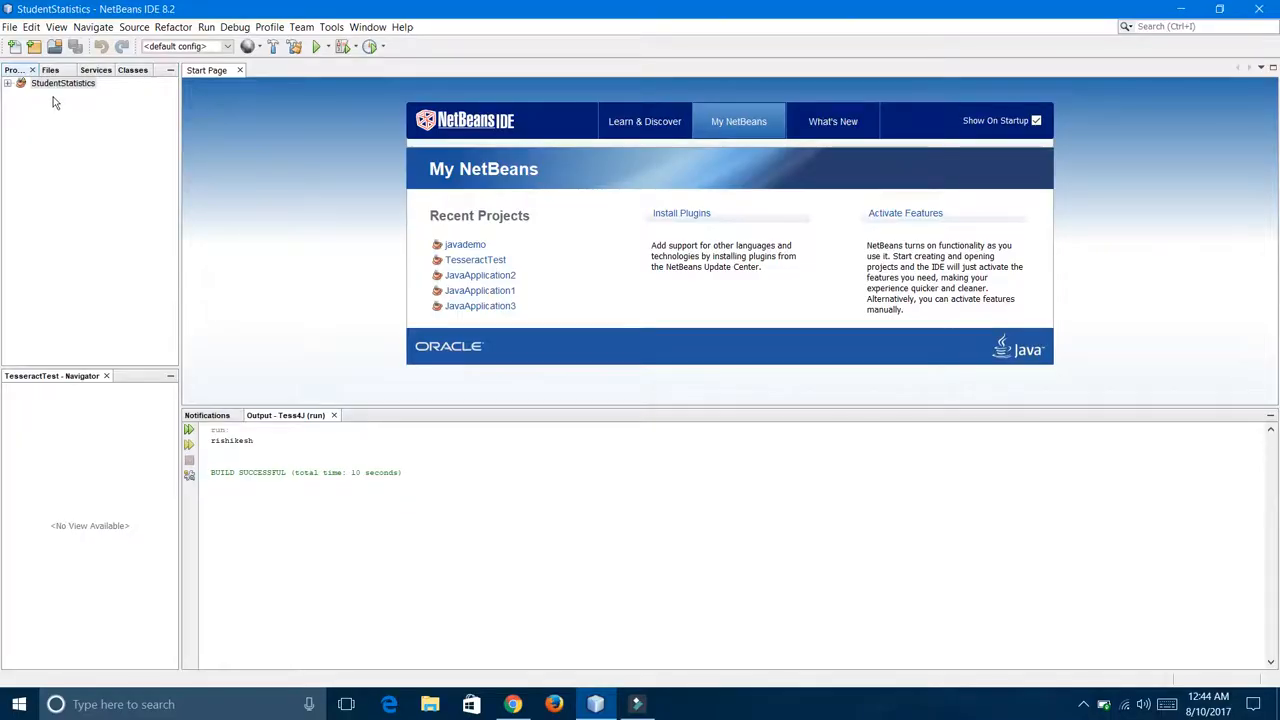
{"action": "left_click", "coordinate": [17, 27]}
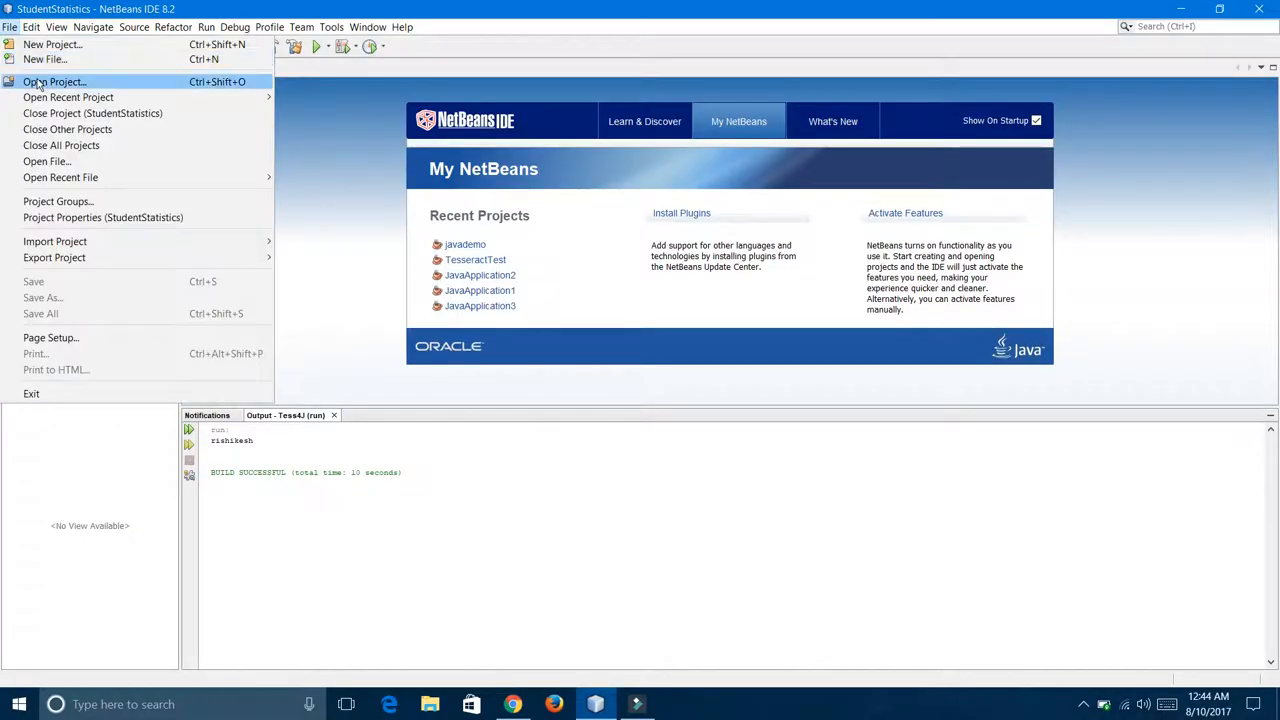
{"action": "mouse_move", "coordinate": [261, 199]}
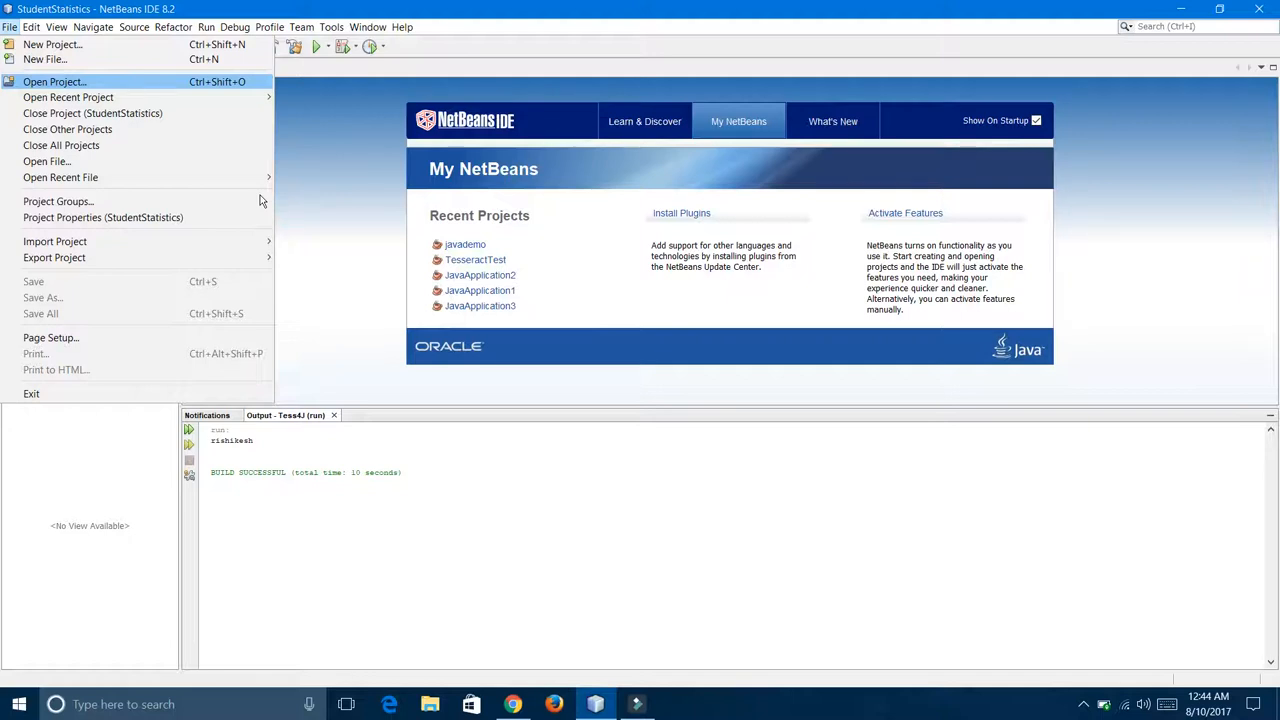
Step: Open the Tess4J folder on the Desktop as a NetBeans project
{"action": "left_click", "coordinate": [58, 82]}
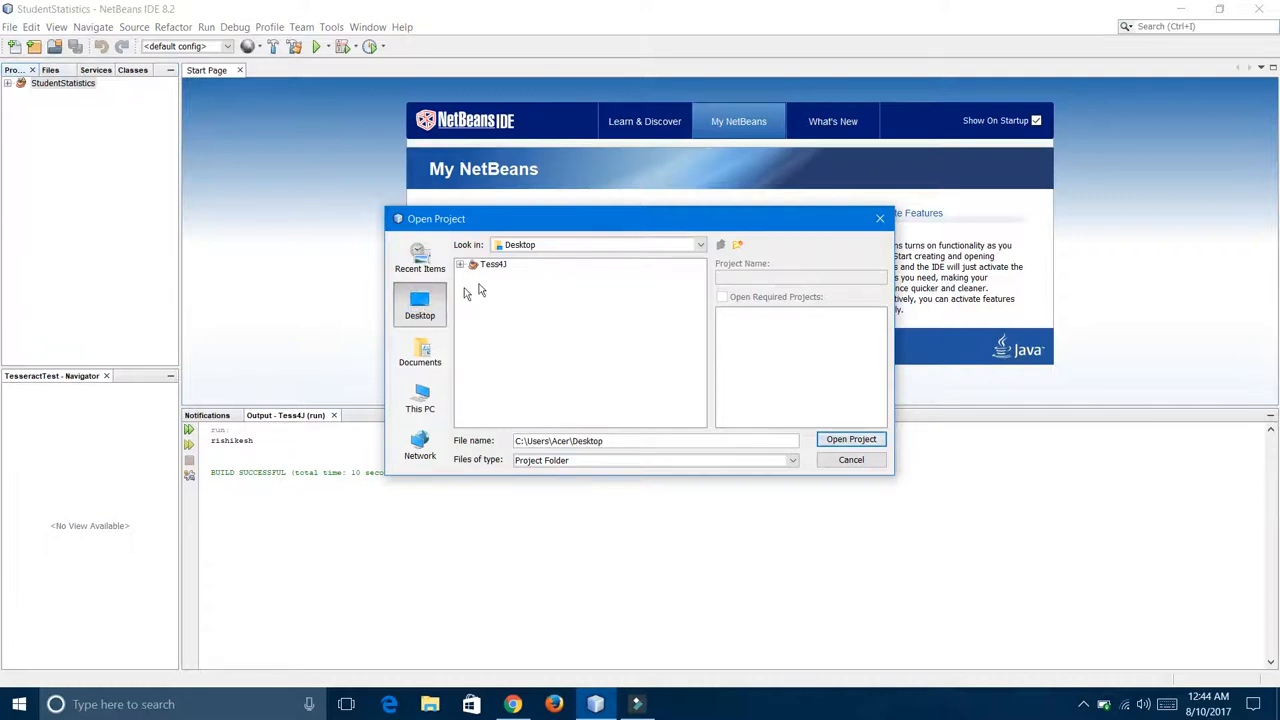
{"action": "left_click", "coordinate": [495, 264]}
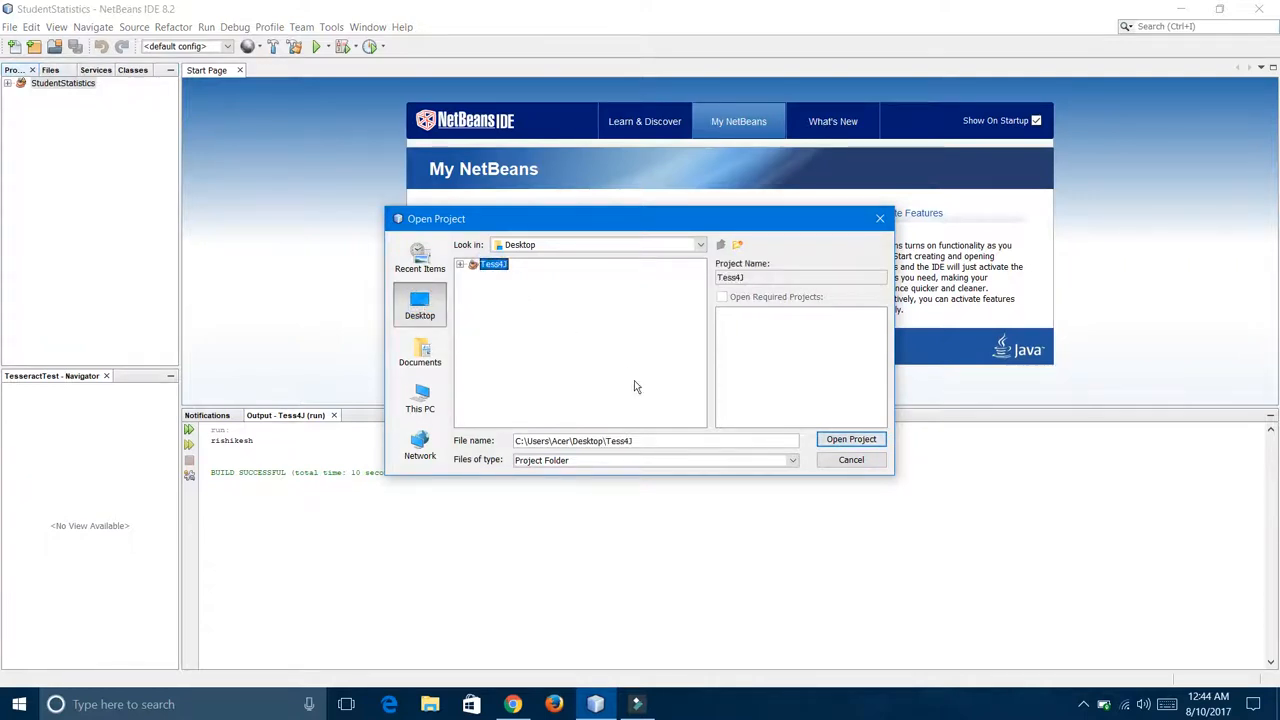
{"action": "mouse_move", "coordinate": [851, 439]}
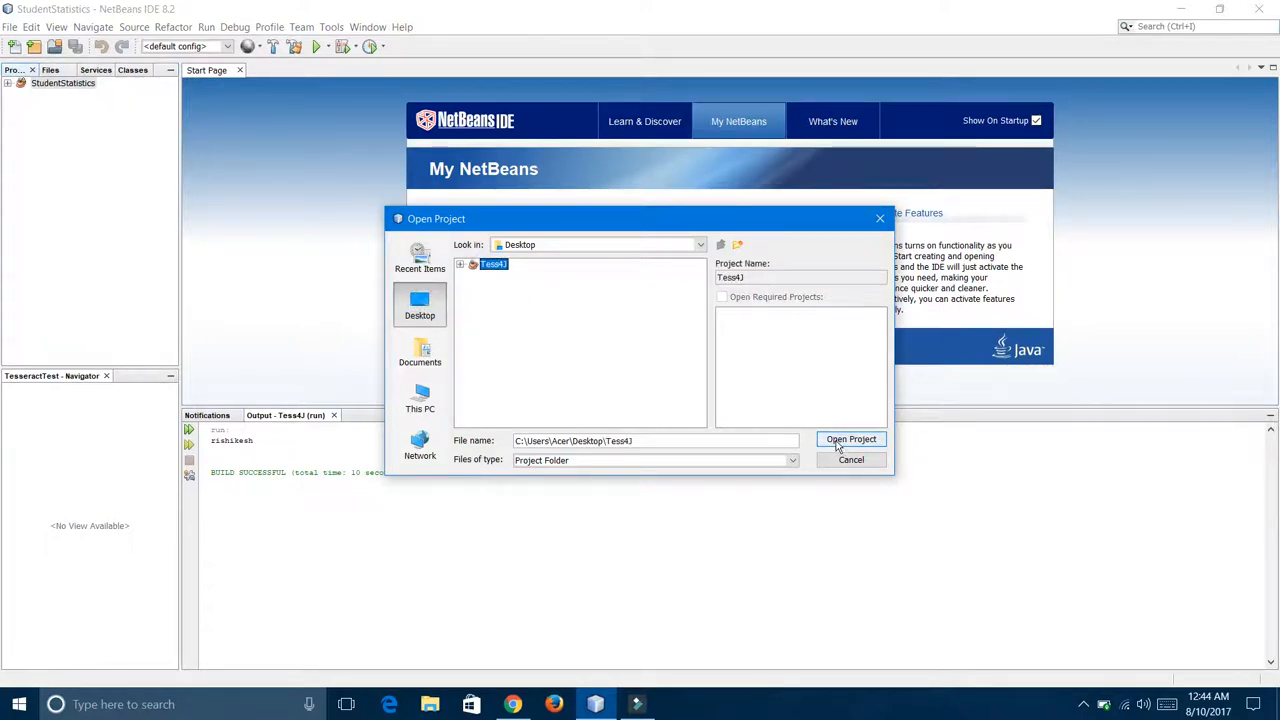
{"action": "left_click", "coordinate": [851, 439]}
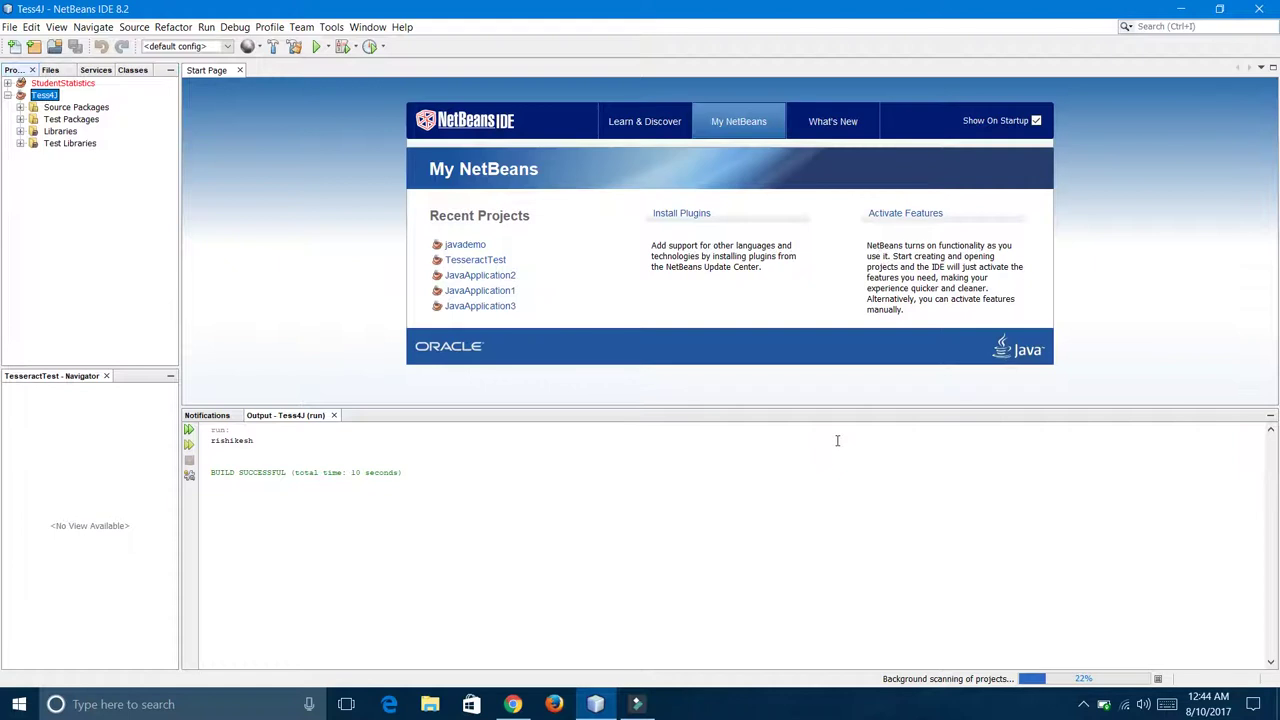
{"action": "mouse_move", "coordinate": [750, 370]}
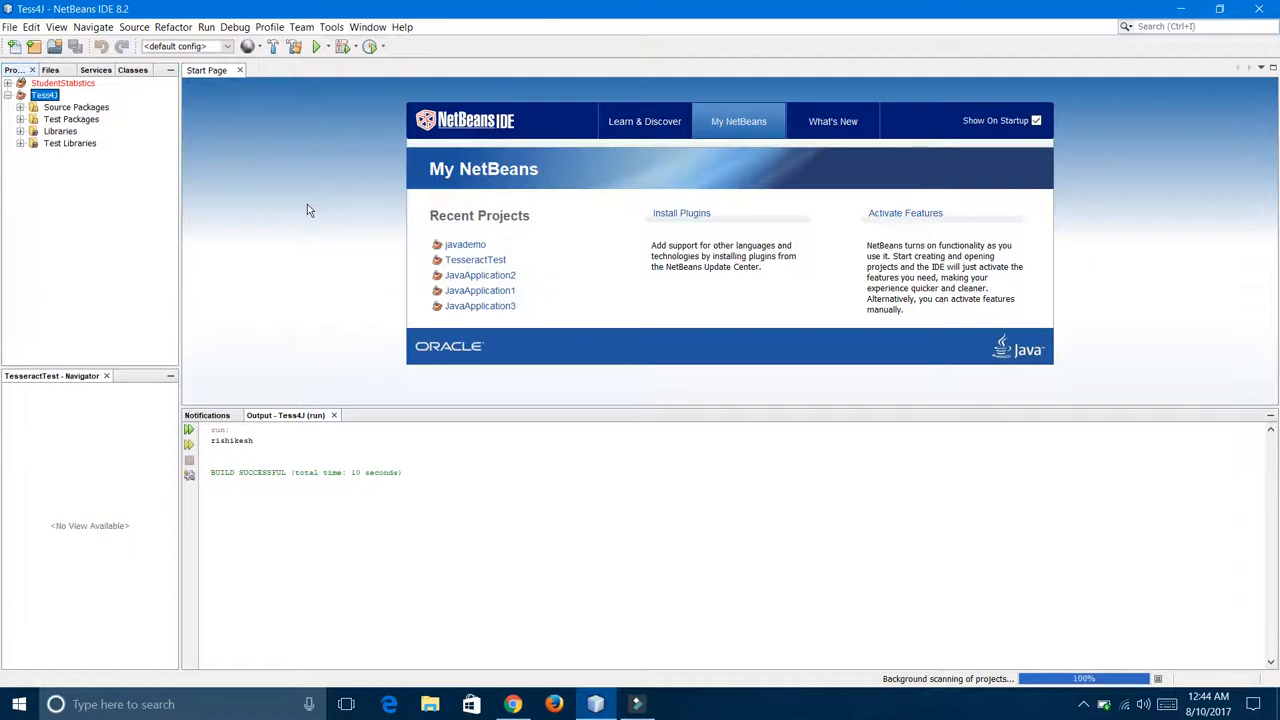
{"action": "mouse_move", "coordinate": [87, 108]}
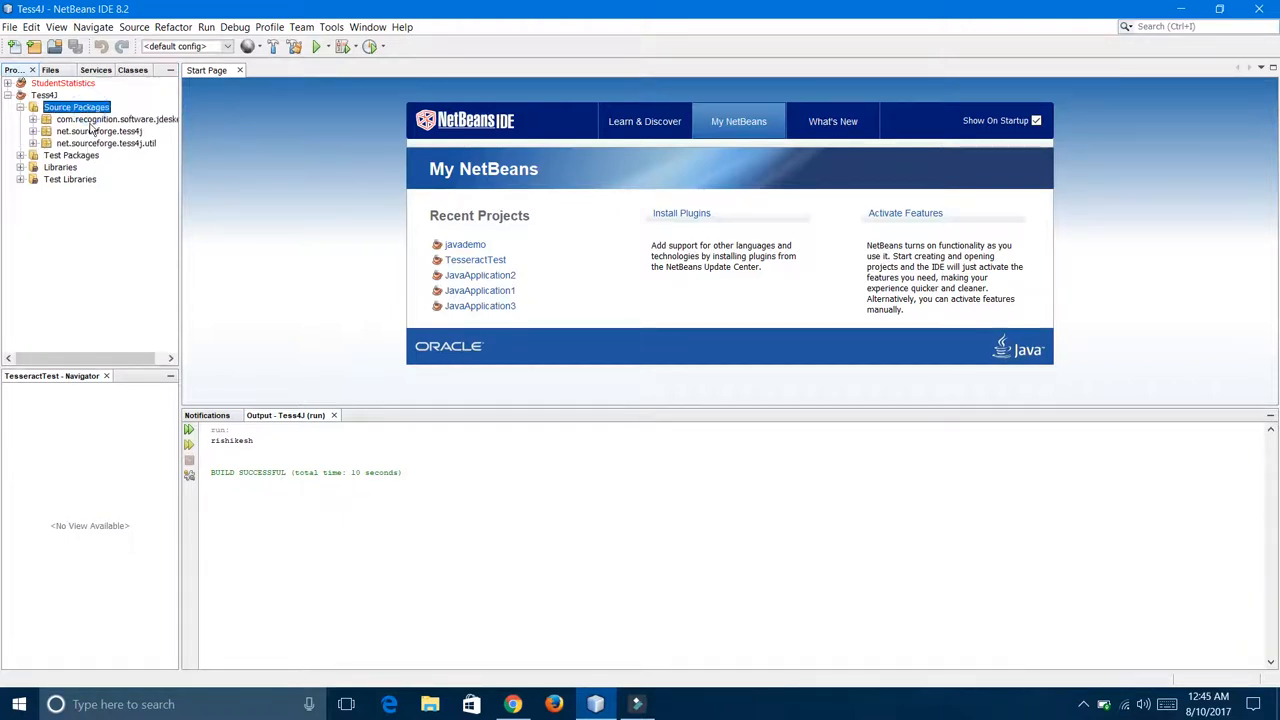
{"action": "mouse_move", "coordinate": [106, 143]}
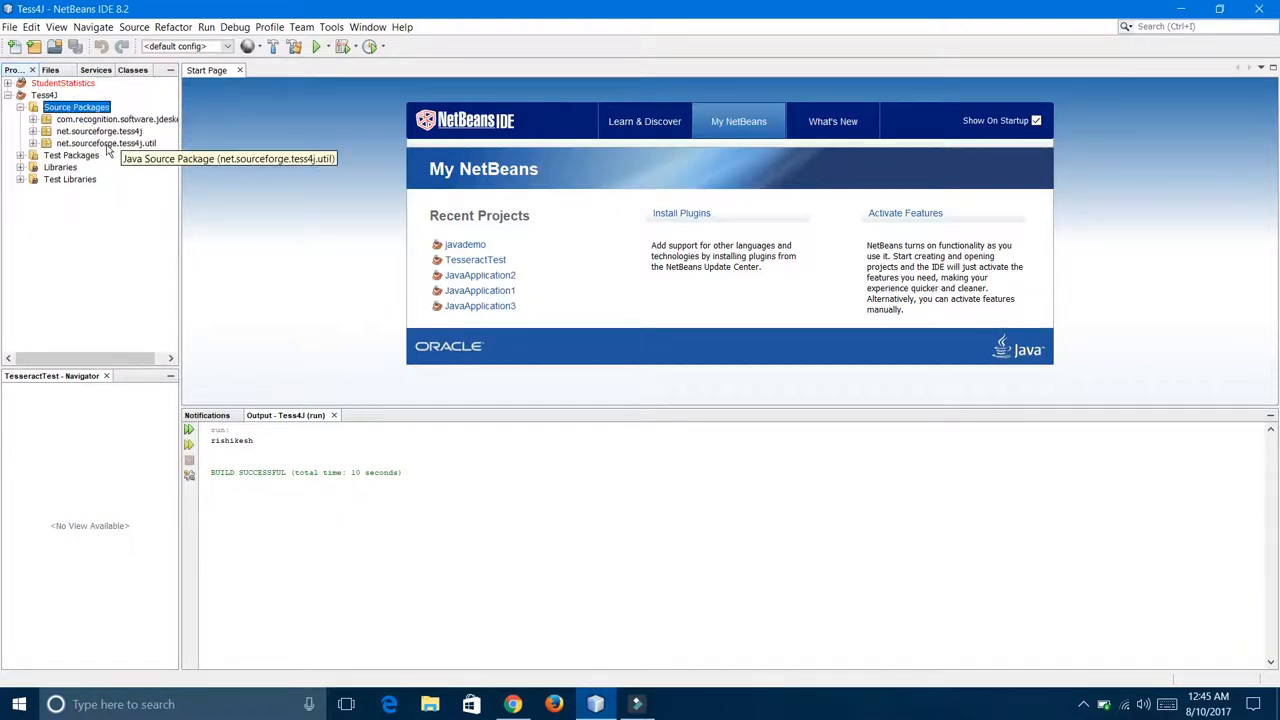
Step: Start a new Java Class from Tess4J's Source Packages context menu
{"action": "right_click", "coordinate": [75, 115]}
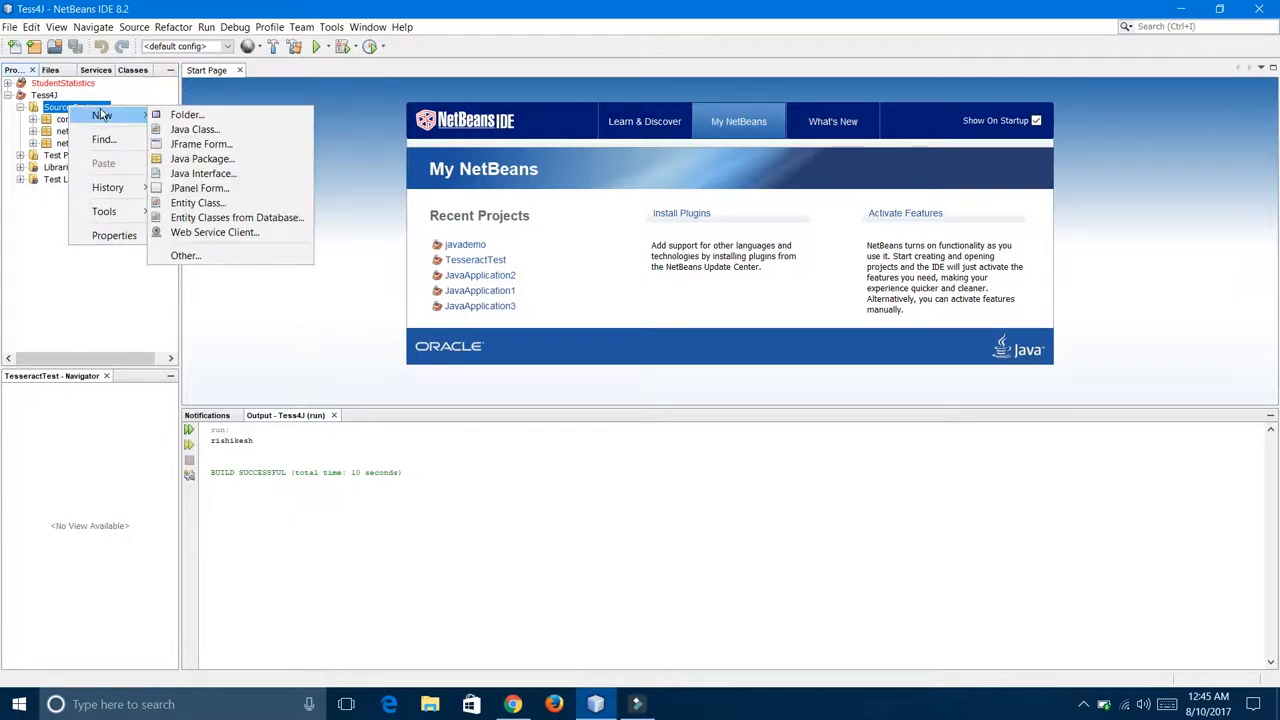
{"action": "mouse_move", "coordinate": [194, 129]}
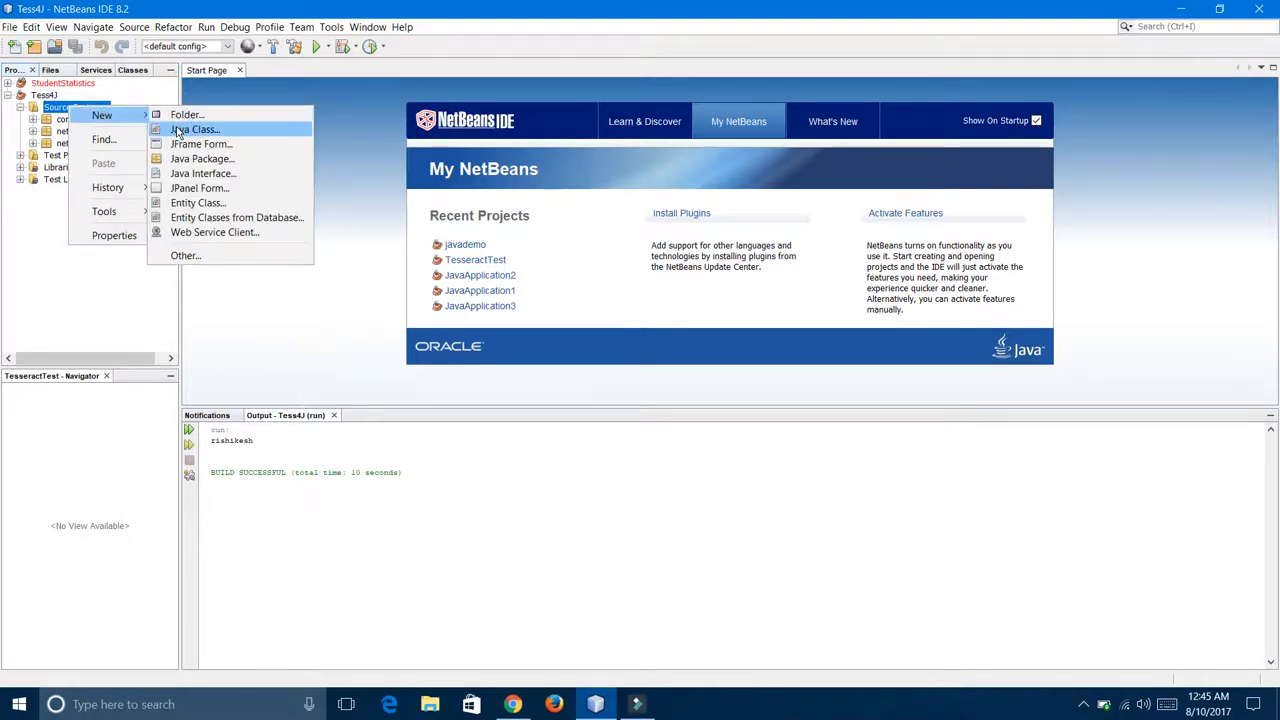
{"action": "left_click", "coordinate": [195, 129]}
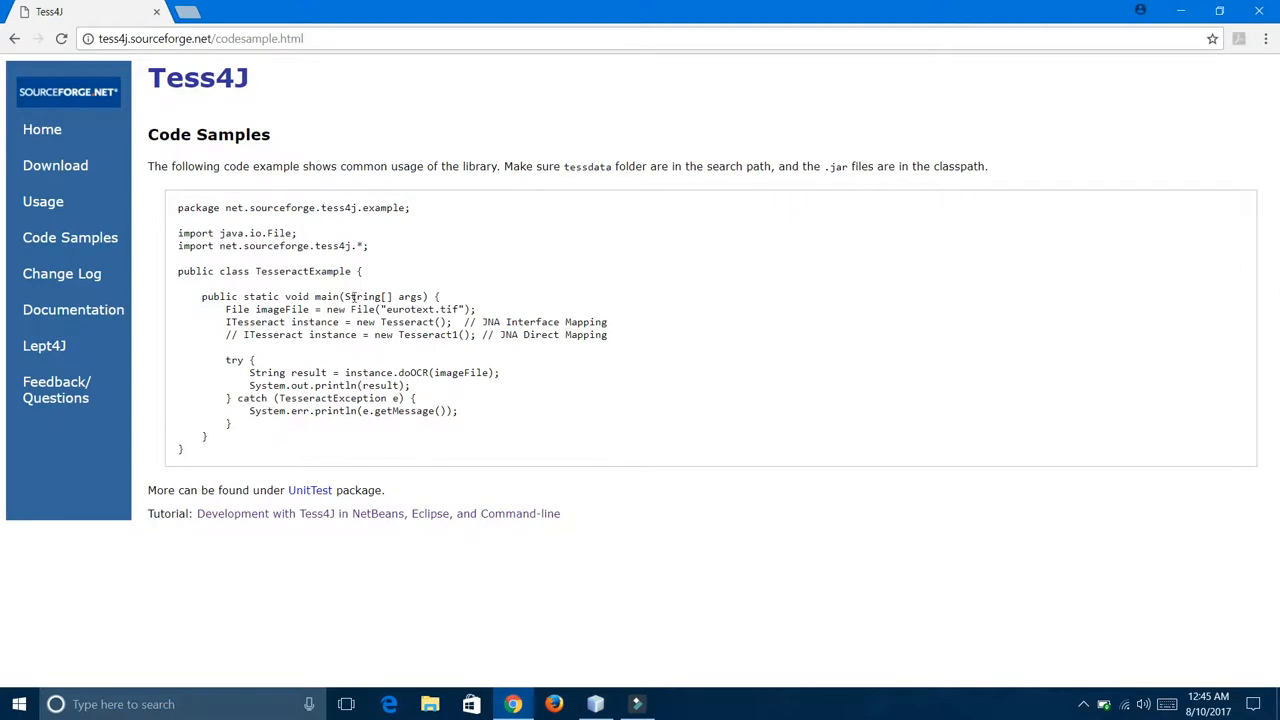
Step: Select the class name TesseractExample in the sample code and return to NetBeans
{"action": "double_click", "coordinate": [303, 271]}
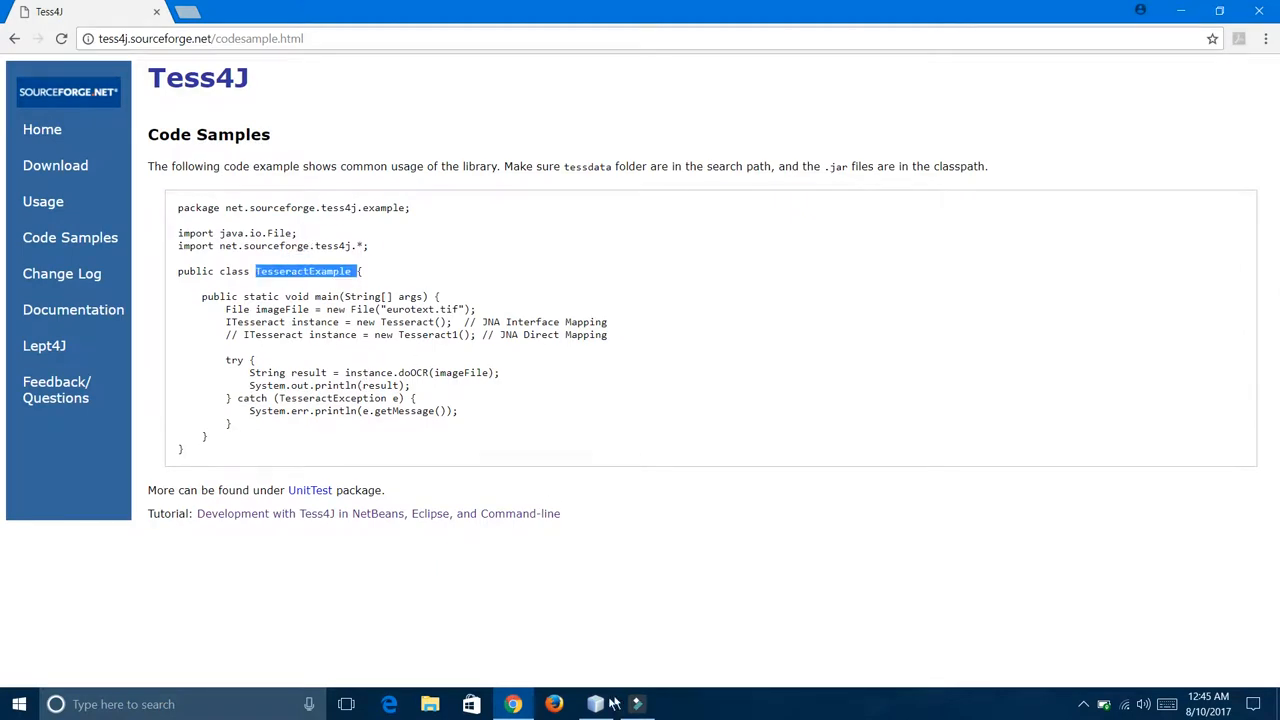
{"action": "left_click", "coordinate": [595, 702]}
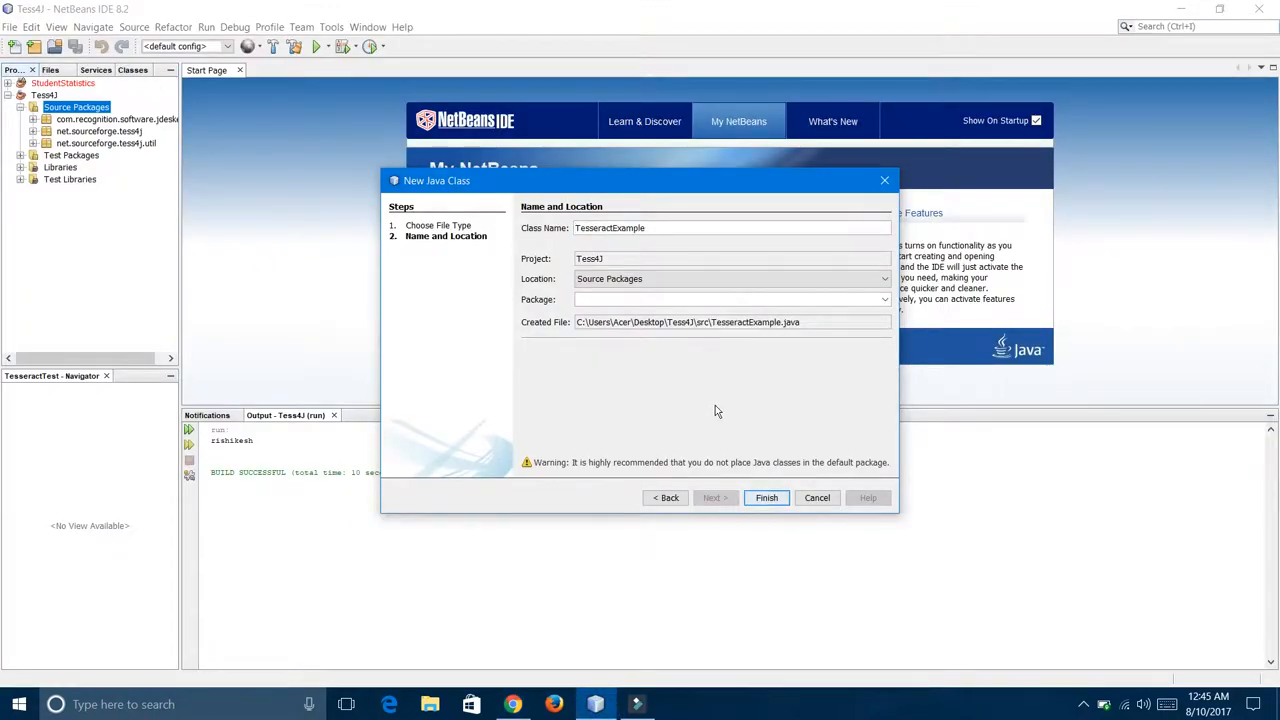
Step: Finish the wizard to create TesseractExample.java in Tess4J's default package
{"action": "left_click", "coordinate": [766, 497]}
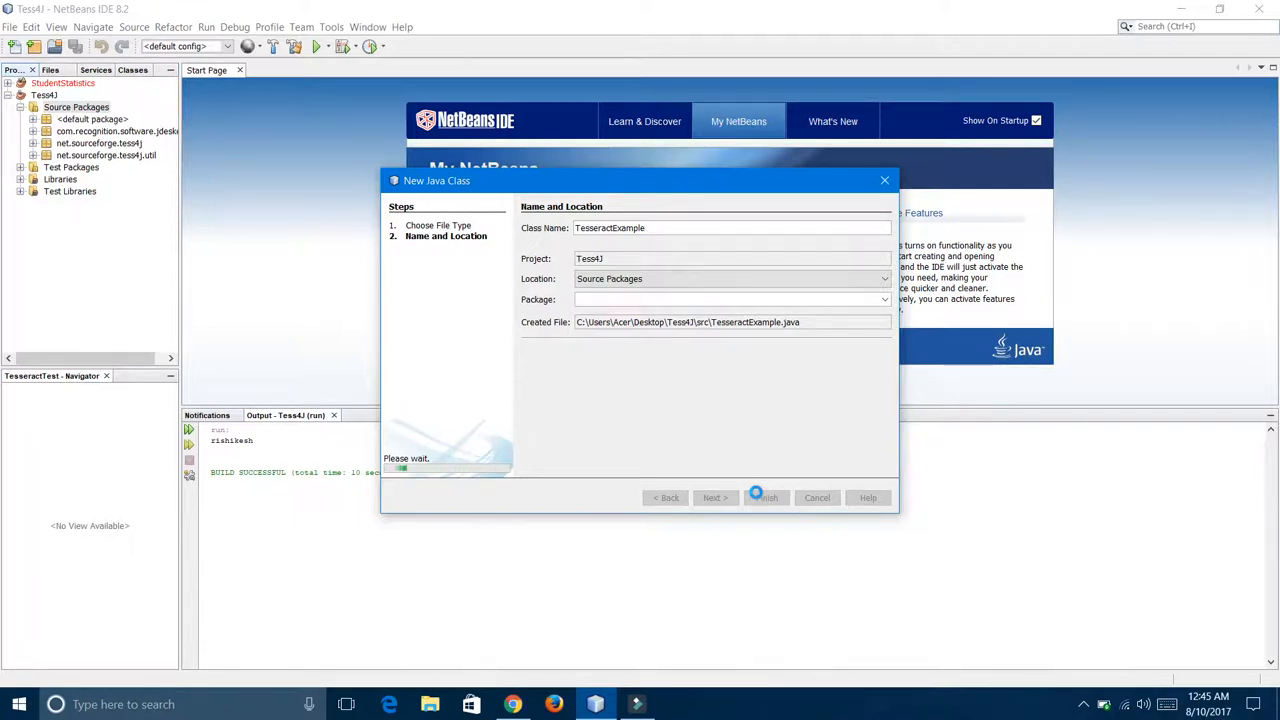
{"action": "left_click", "coordinate": [766, 497]}
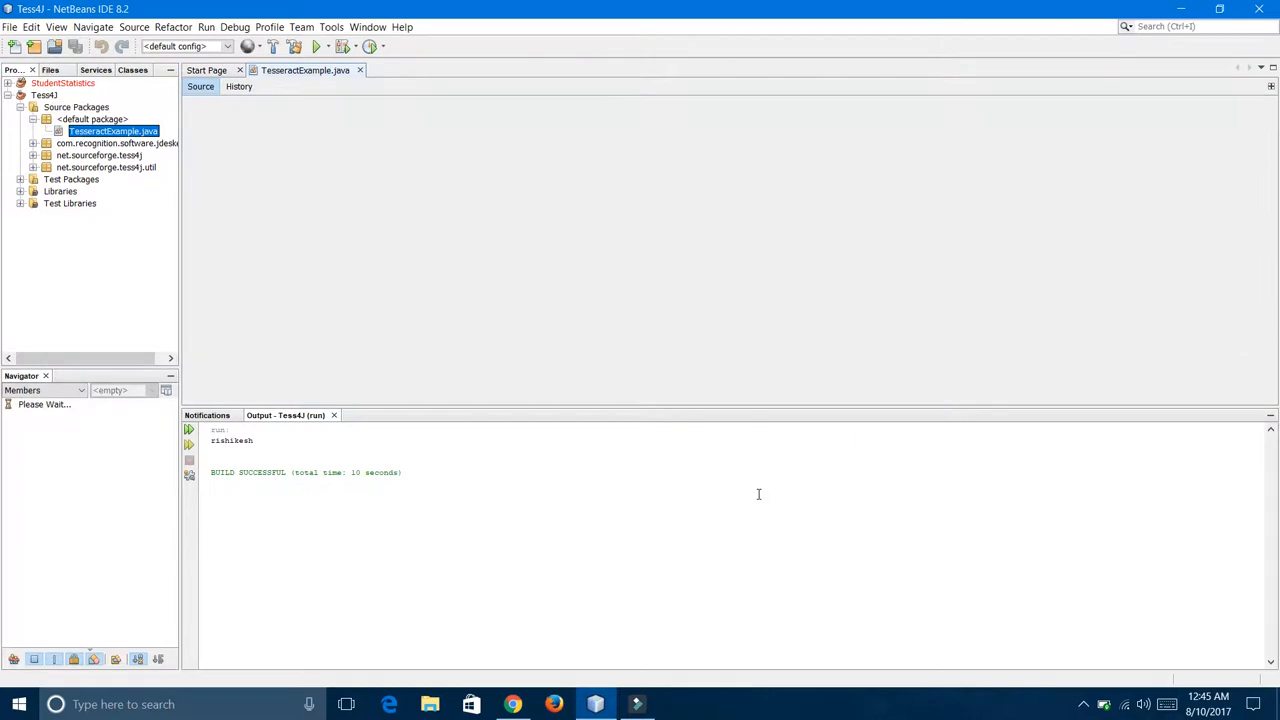
Step: Open TesseractExample.java, paste the Tess4J sample code without the package line, then bring up Paint
{"action": "double_click", "coordinate": [108, 130]}
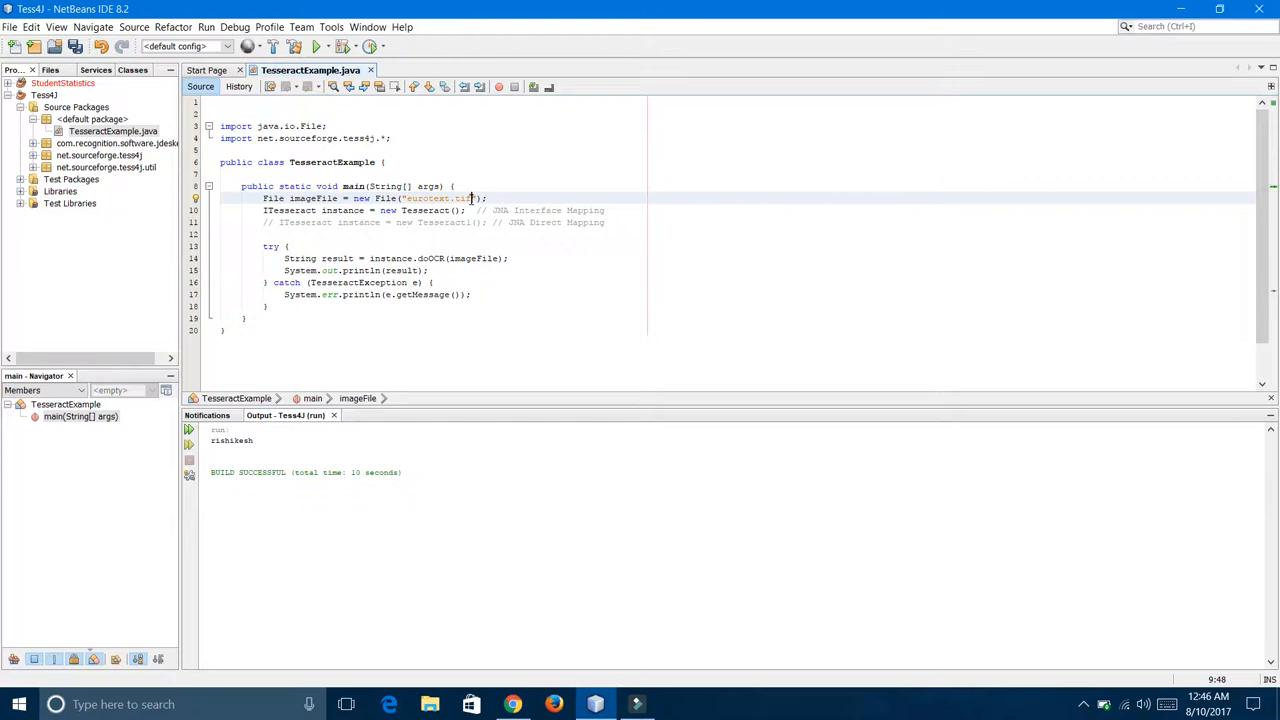
{"action": "mouse_move", "coordinate": [217, 557]}
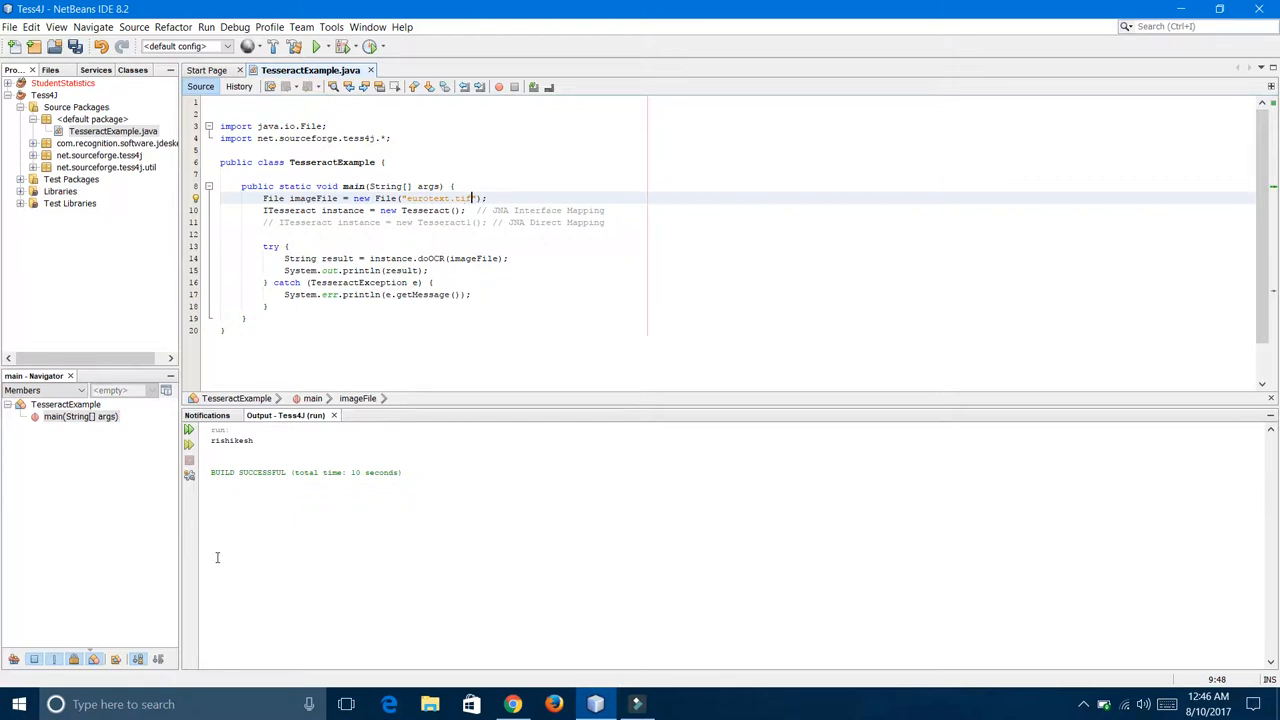
{"action": "left_click", "coordinate": [13, 707]}
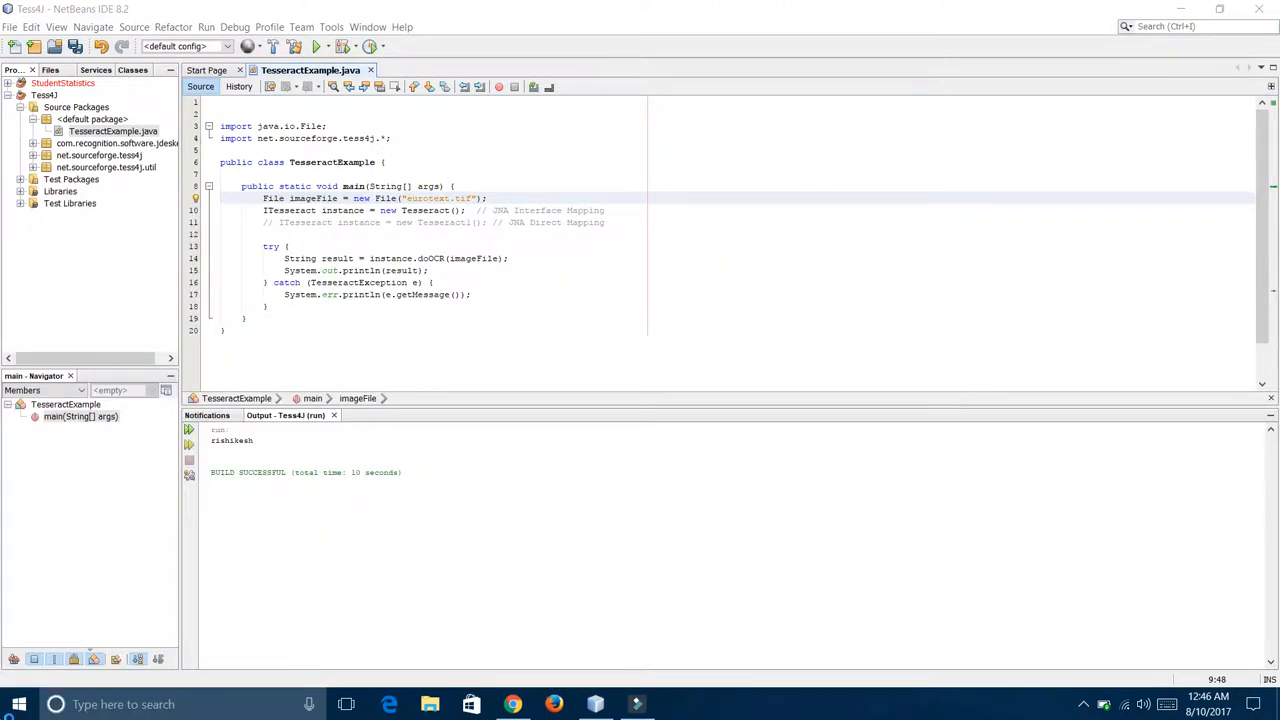
{"action": "left_click", "coordinate": [678, 704]}
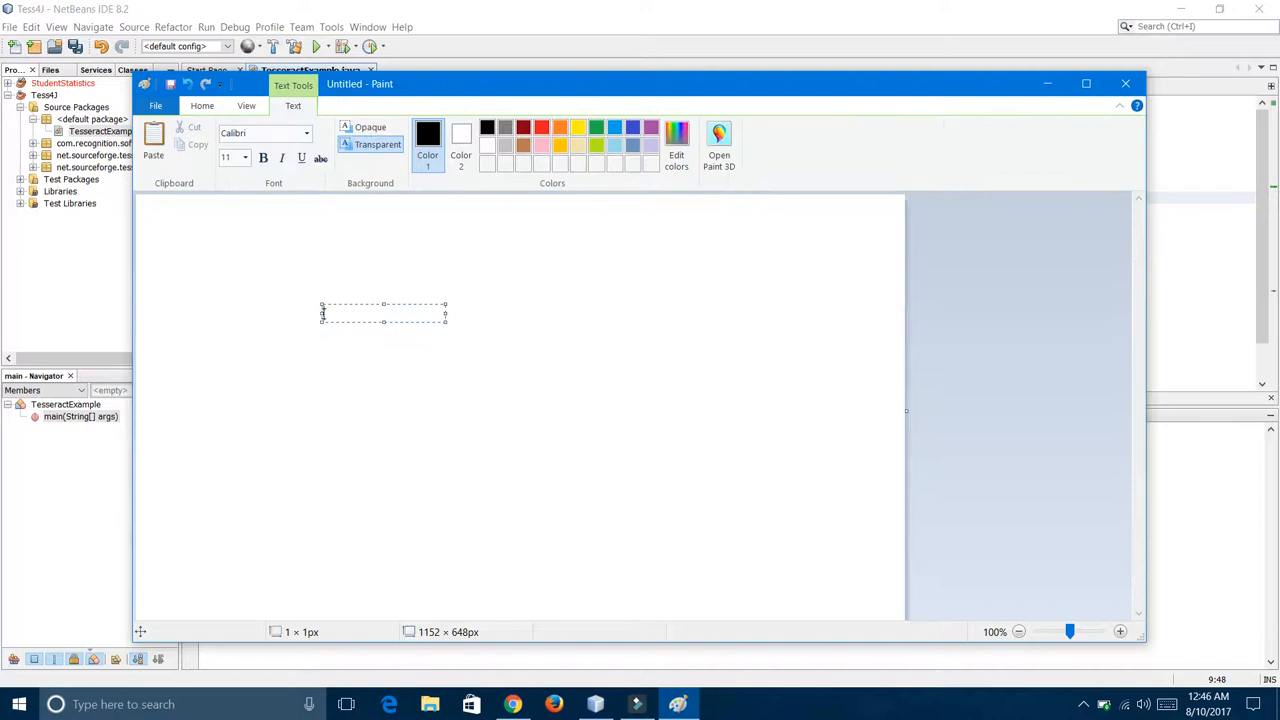
Step: Write 'Rishikesh' on the canvas and save the image as abc.png on the Desktop
{"action": "type", "text": "Rishikesh"}
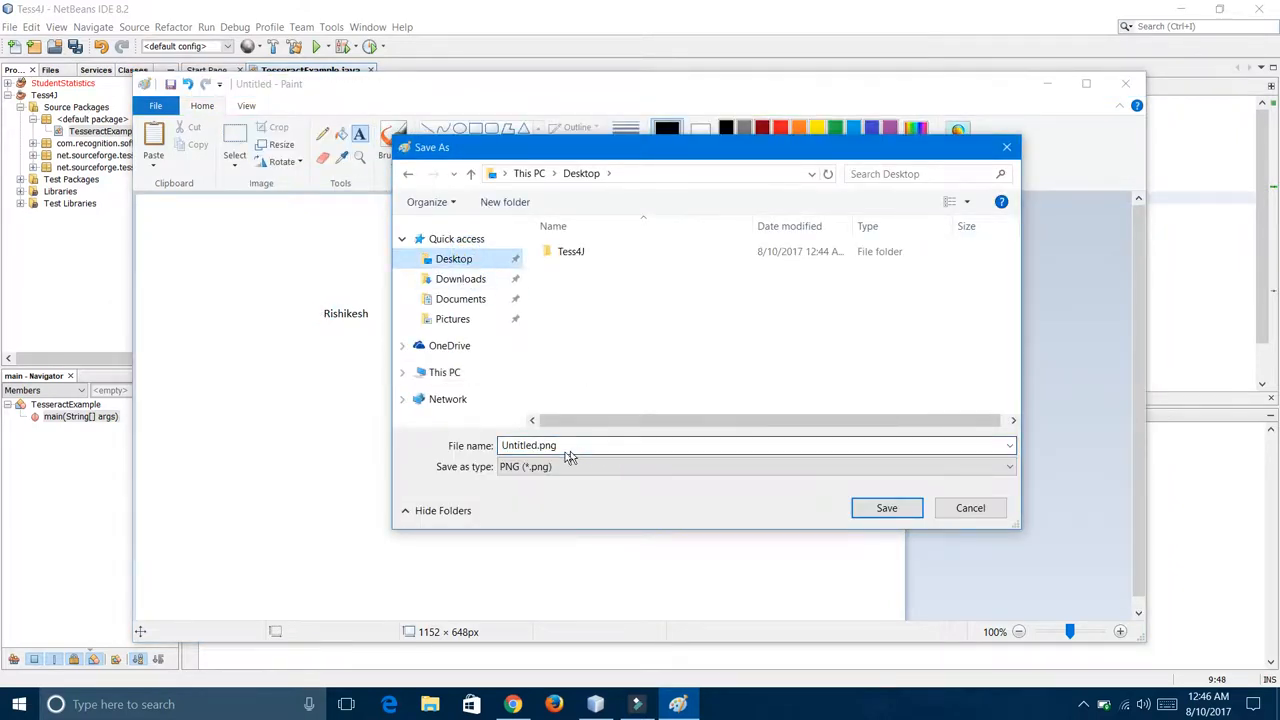
{"action": "left_click", "coordinate": [538, 445]}
{"action": "type", "text": "abc"}
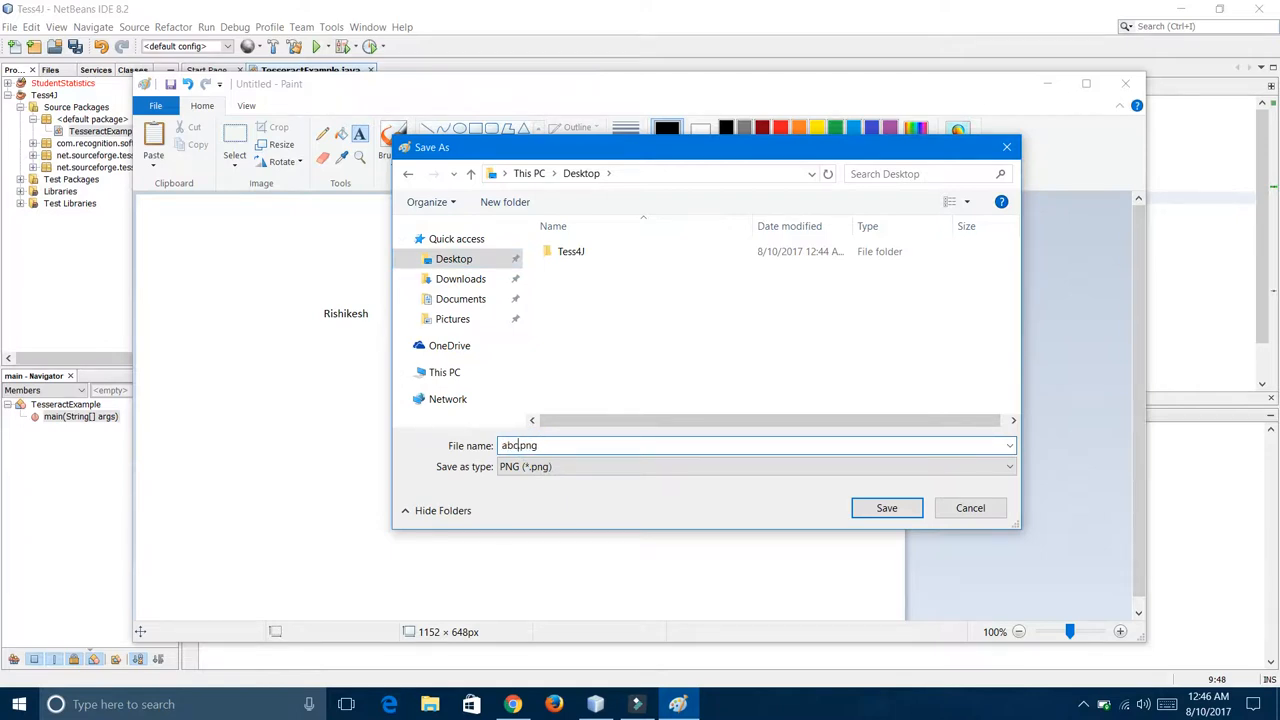
{"action": "left_click", "coordinate": [886, 508]}
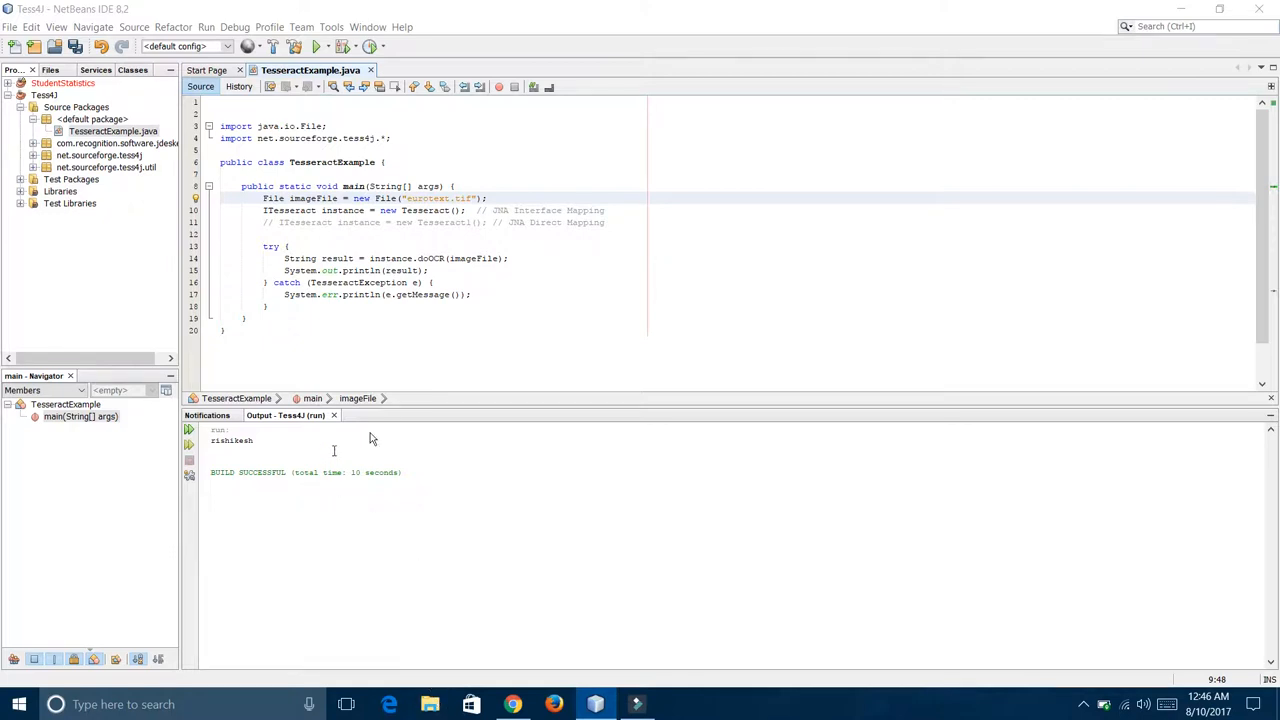
Step: Browse C: > Users > Acer > Desktop, select abc.png, and select the folder path
{"action": "left_click", "coordinate": [429, 704]}
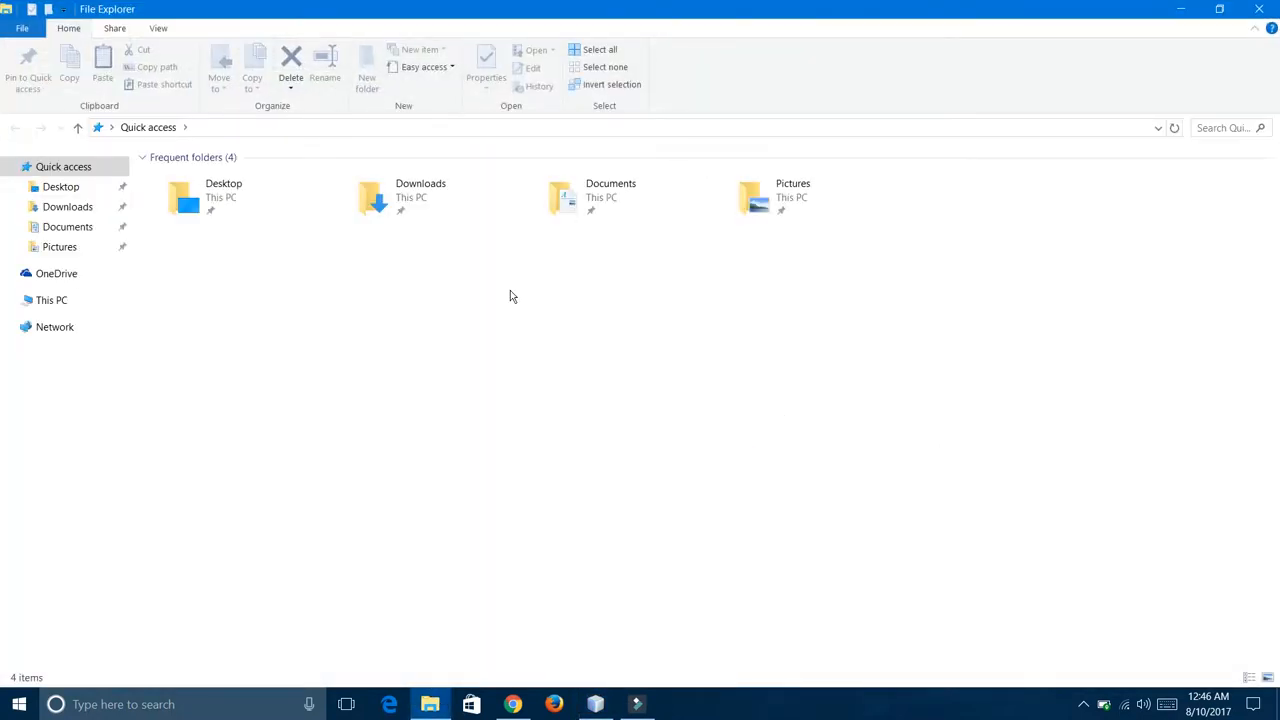
{"action": "mouse_move", "coordinate": [406, 281]}
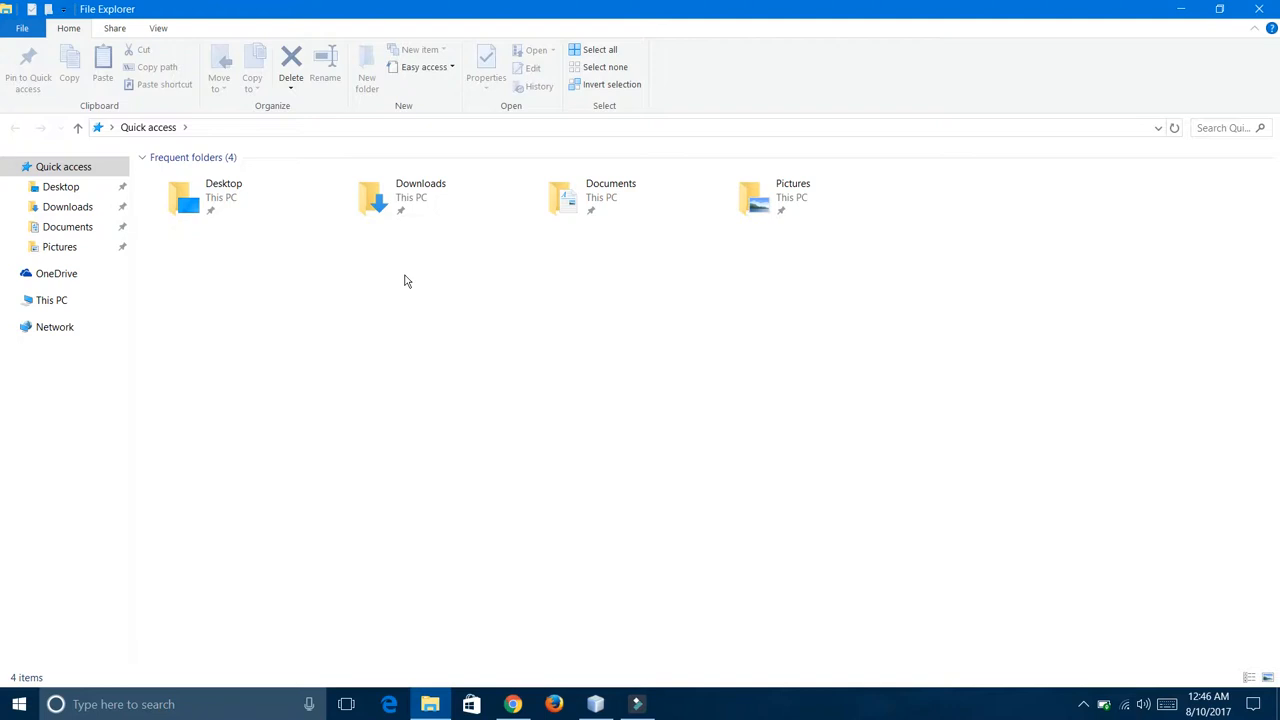
{"action": "left_click", "coordinate": [51, 299]}
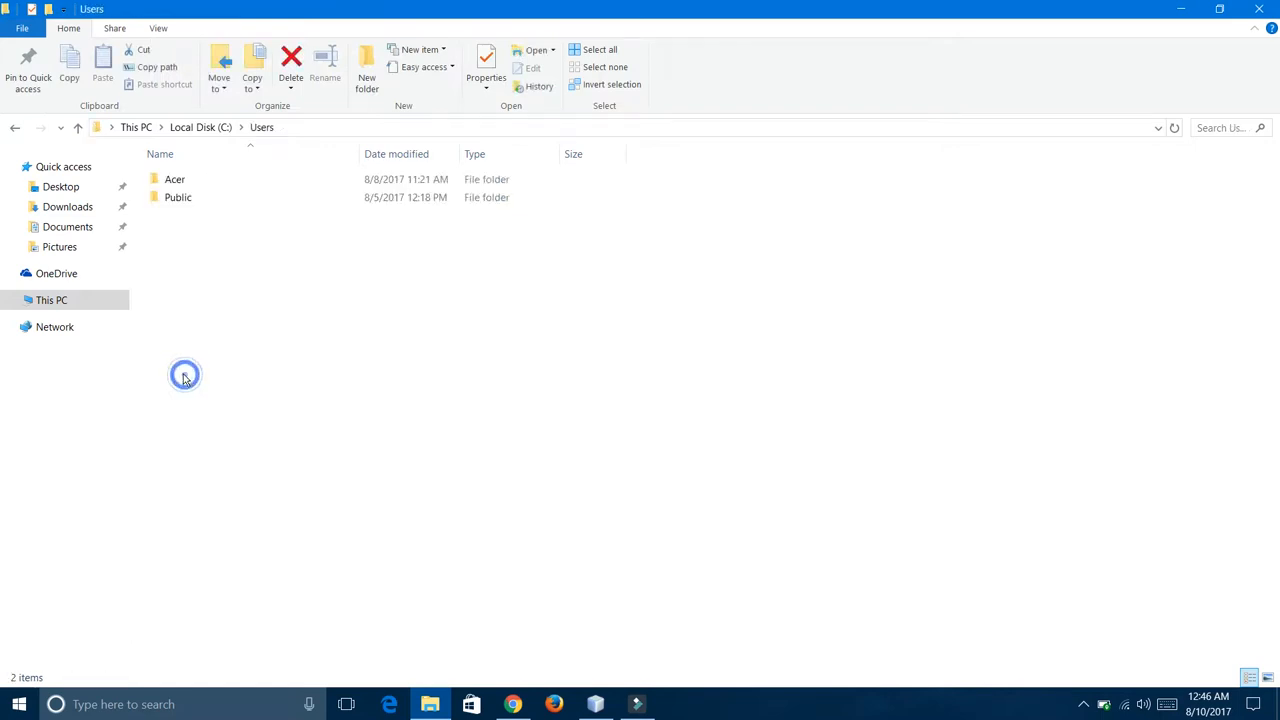
{"action": "double_click", "coordinate": [175, 179]}
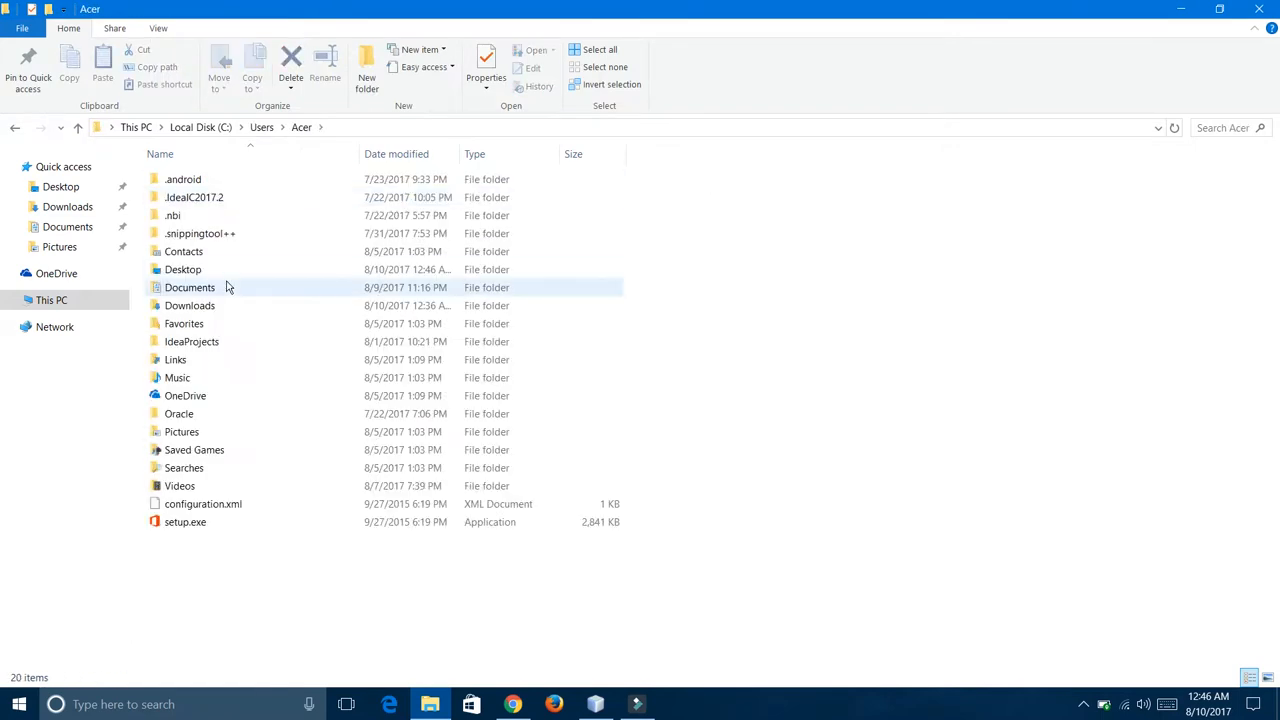
{"action": "left_click", "coordinate": [183, 269]}
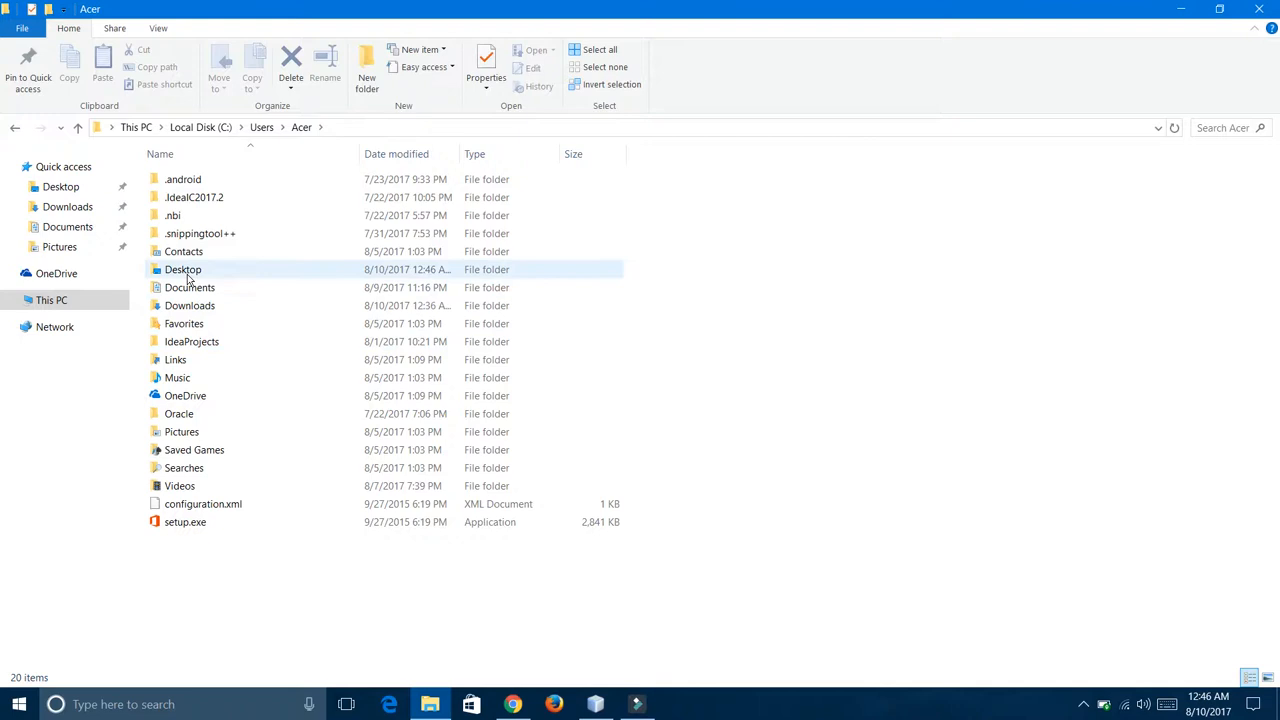
{"action": "double_click", "coordinate": [182, 269]}
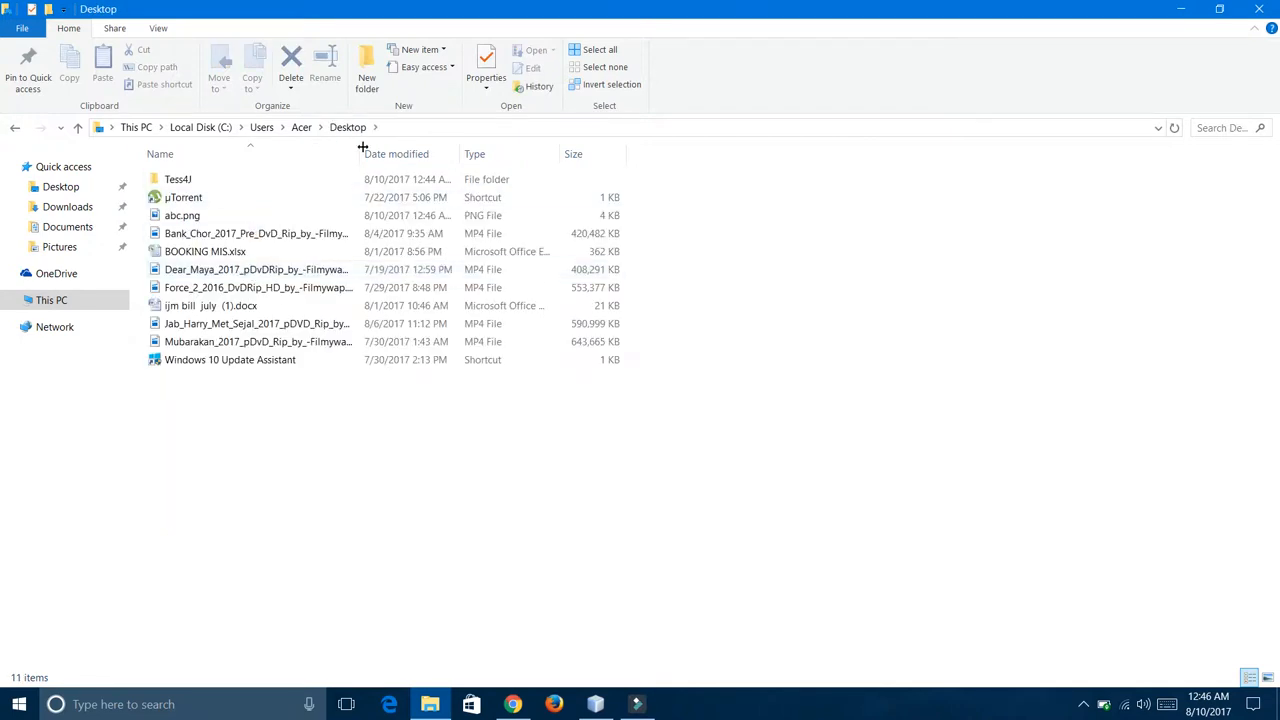
{"action": "left_click", "coordinate": [182, 215]}
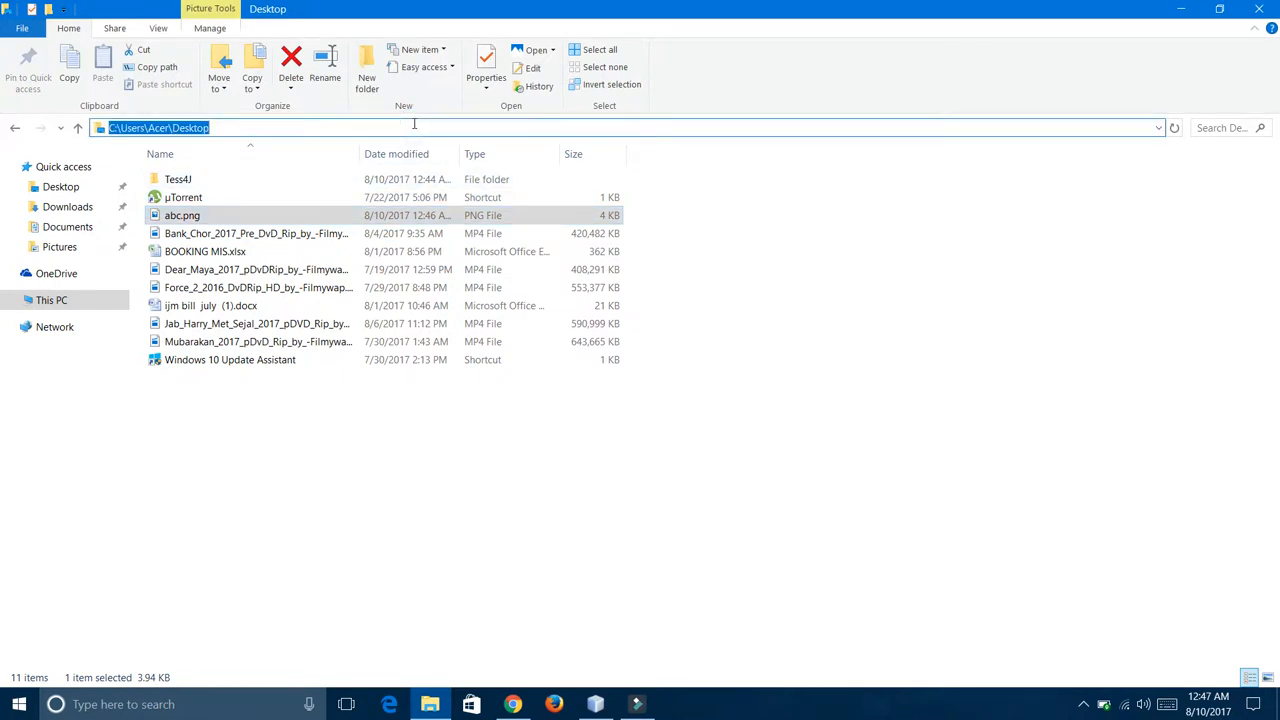
{"action": "left_click", "coordinate": [594, 704]}
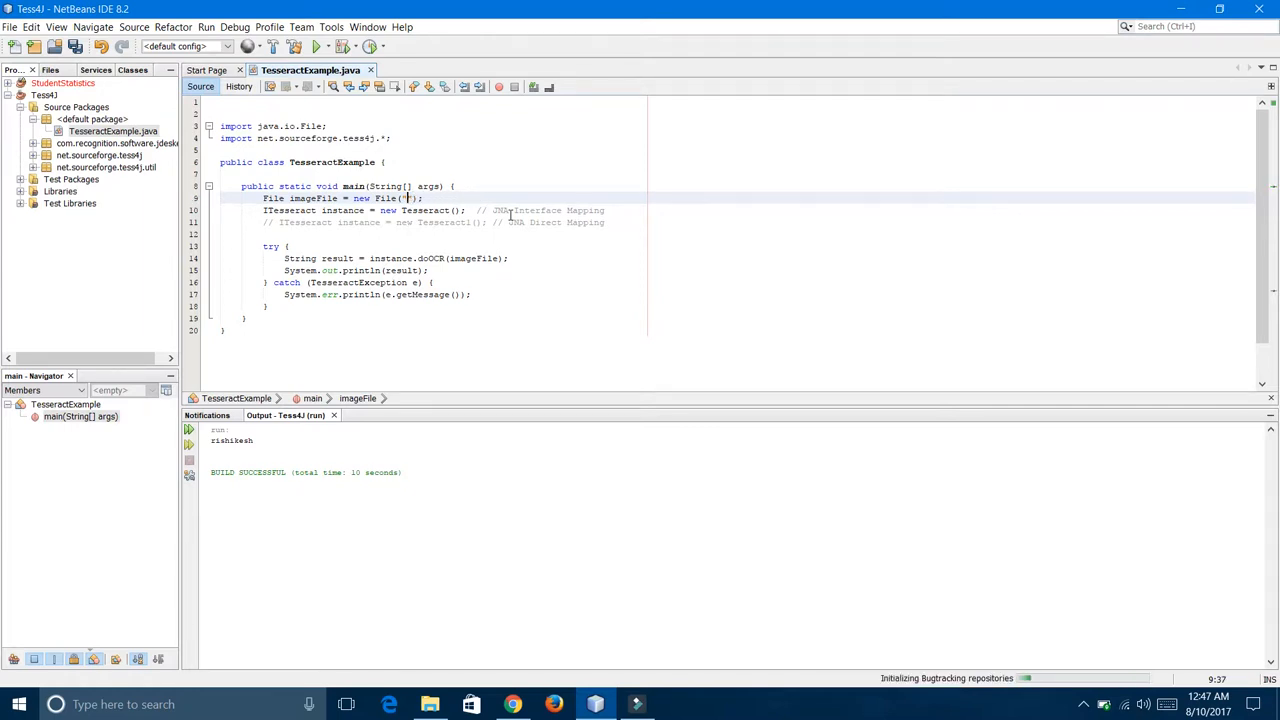
Step: Replace eurotext.tif in the File constructor with the Acer Desktop path to abc.png
{"action": "type", "text": "C:\\\\Users\\\\Acer\\\\Desktop"}
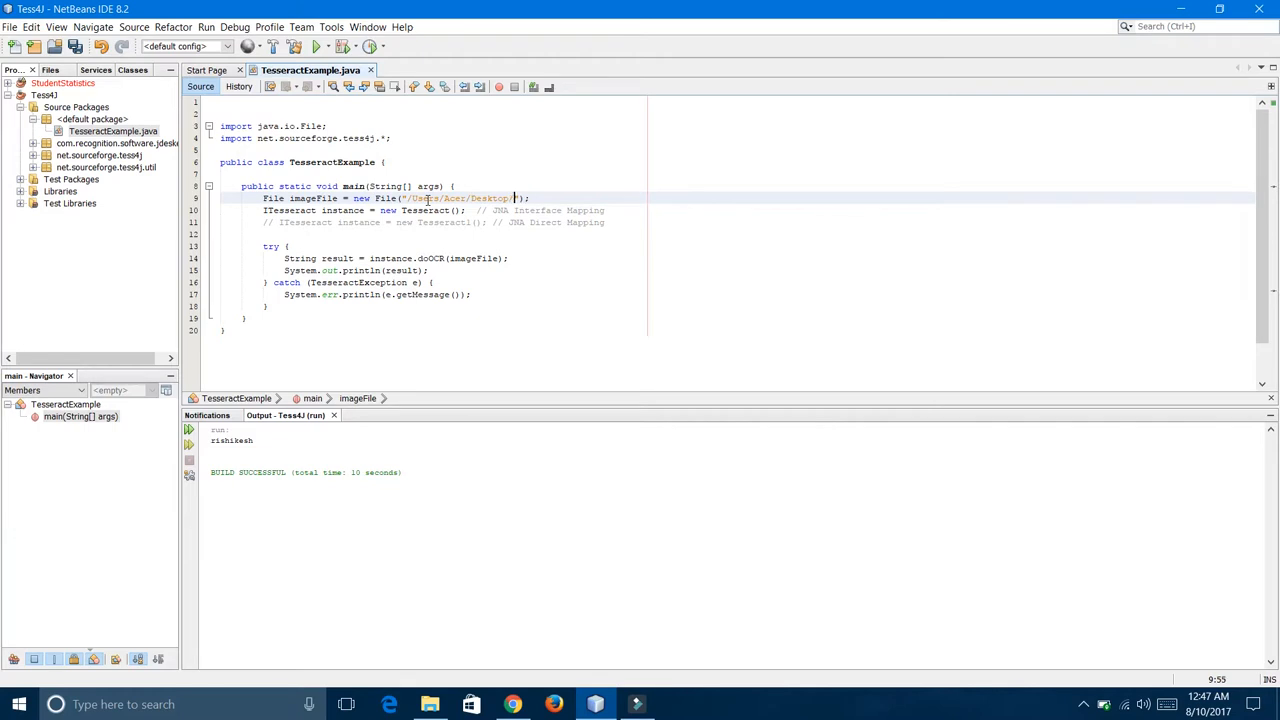
{"action": "type", "text": "abc.png"}
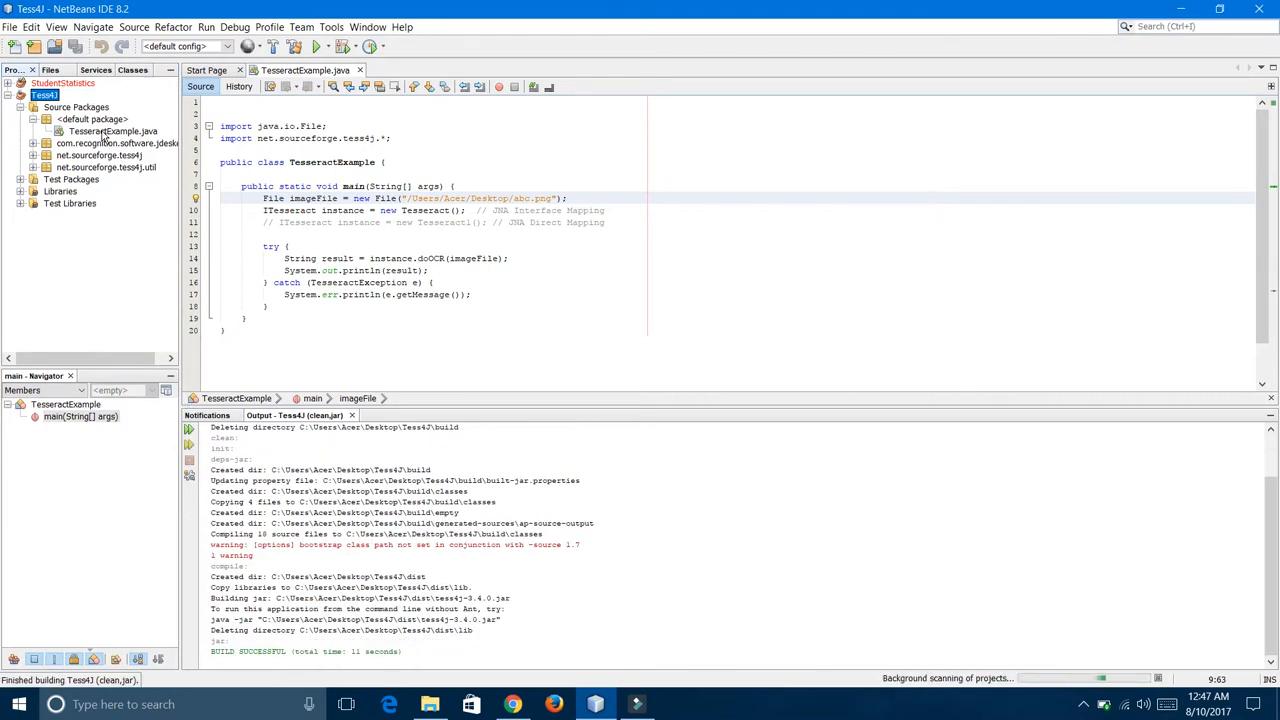
Step: Run TesseractExample.java with Run File and use the toolbar controls
{"action": "right_click", "coordinate": [112, 133]}
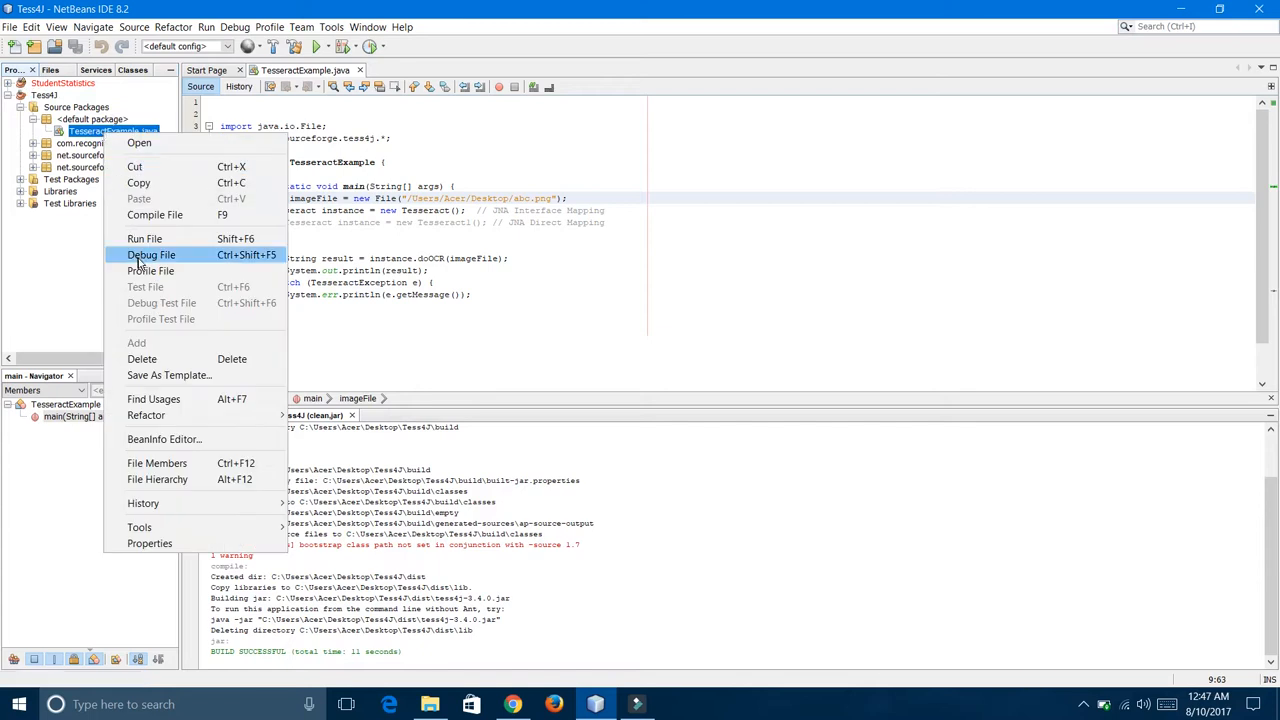
{"action": "left_click", "coordinate": [152, 255]}
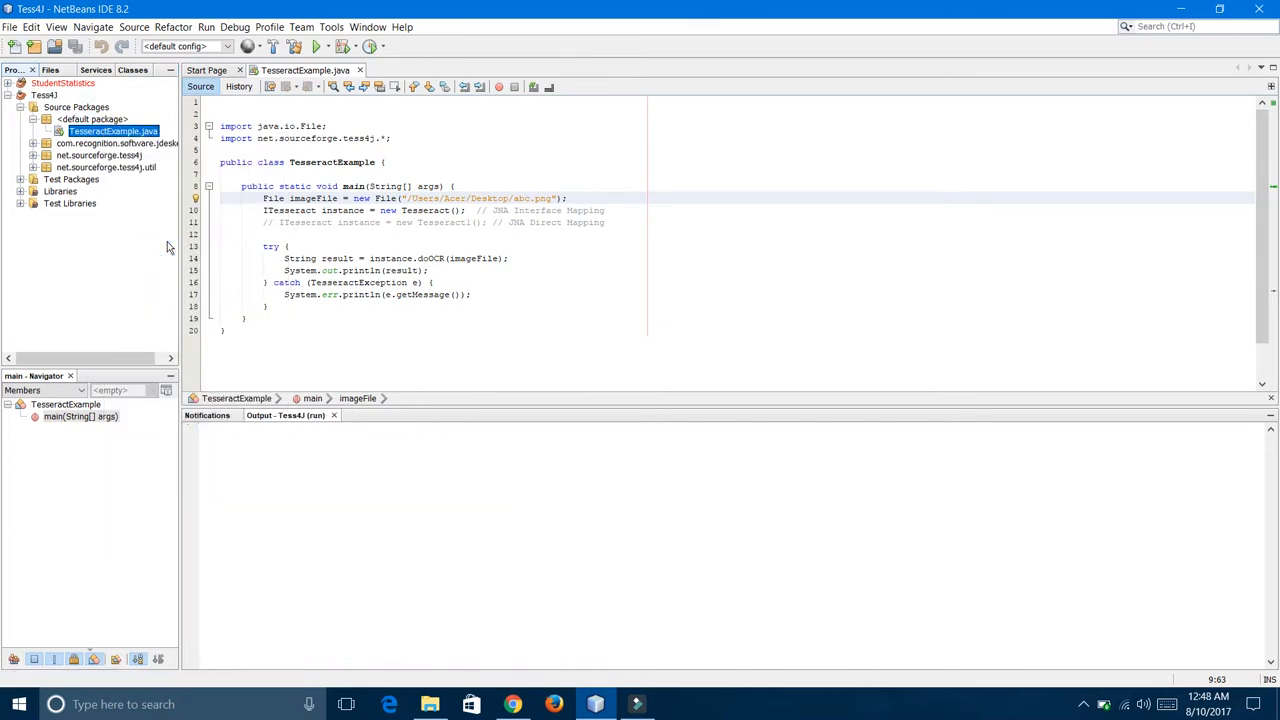
{"action": "left_click", "coordinate": [318, 47]}
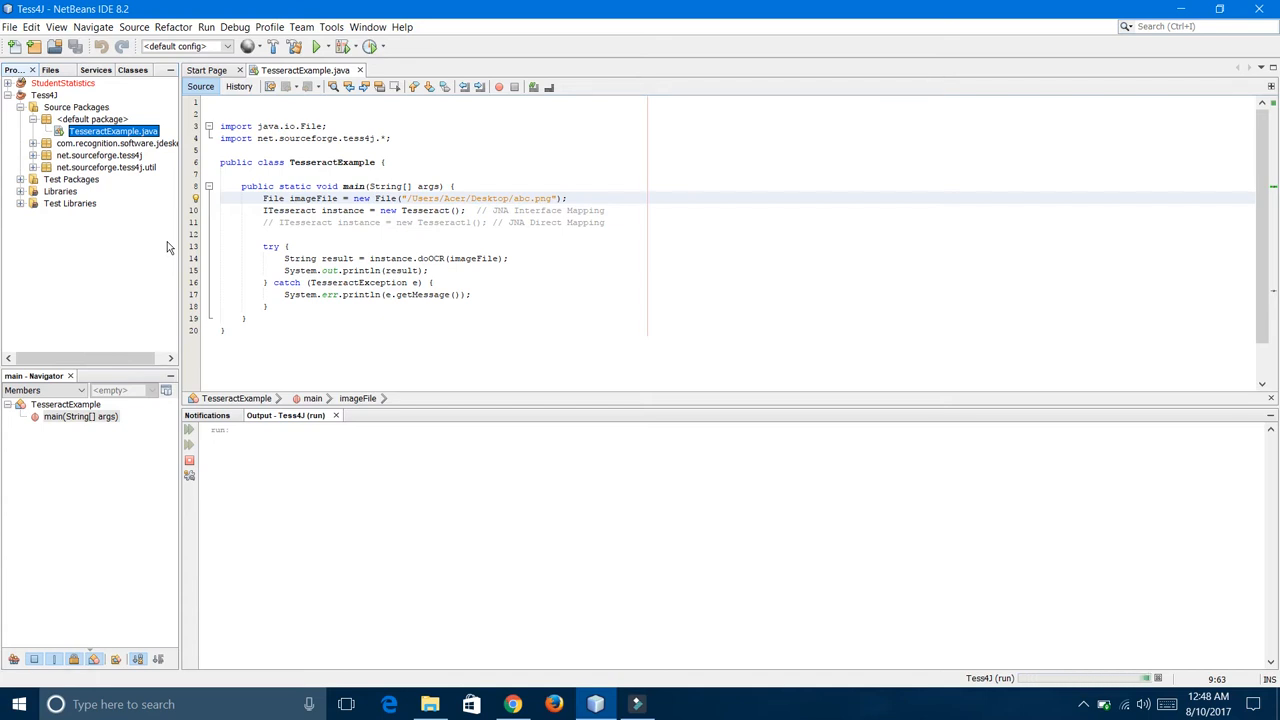
{"action": "left_click", "coordinate": [315, 46]}
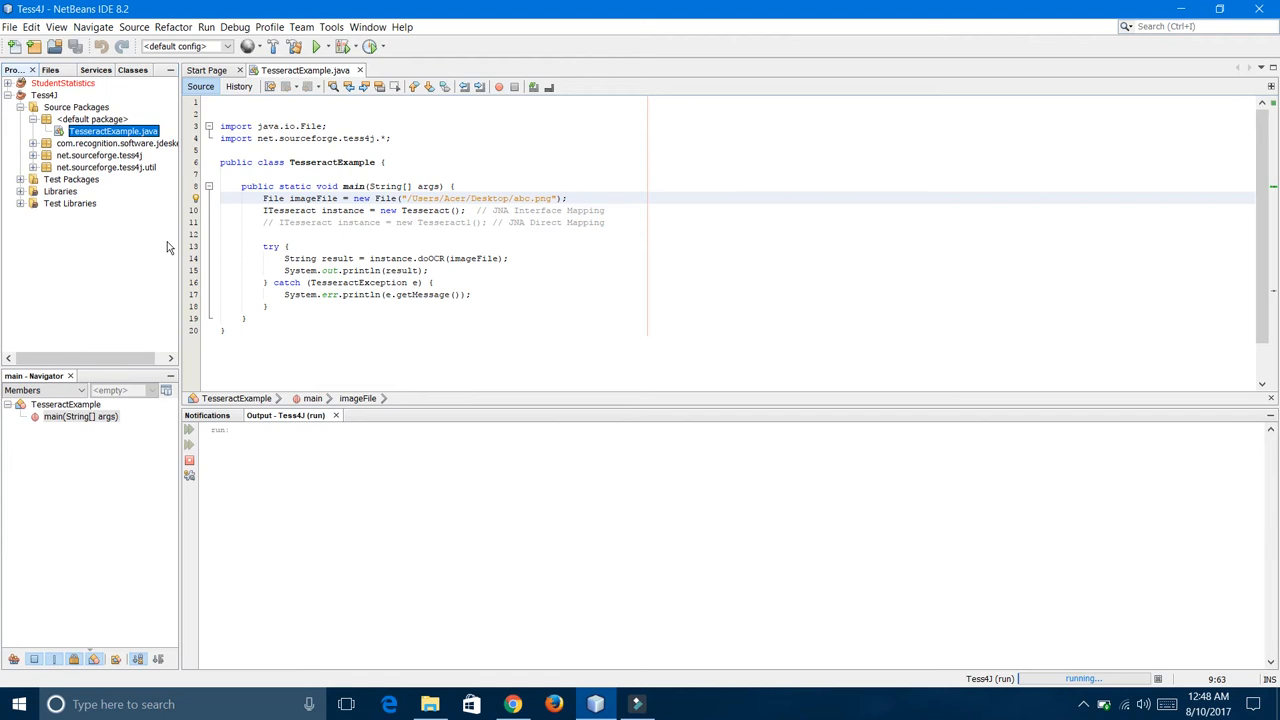